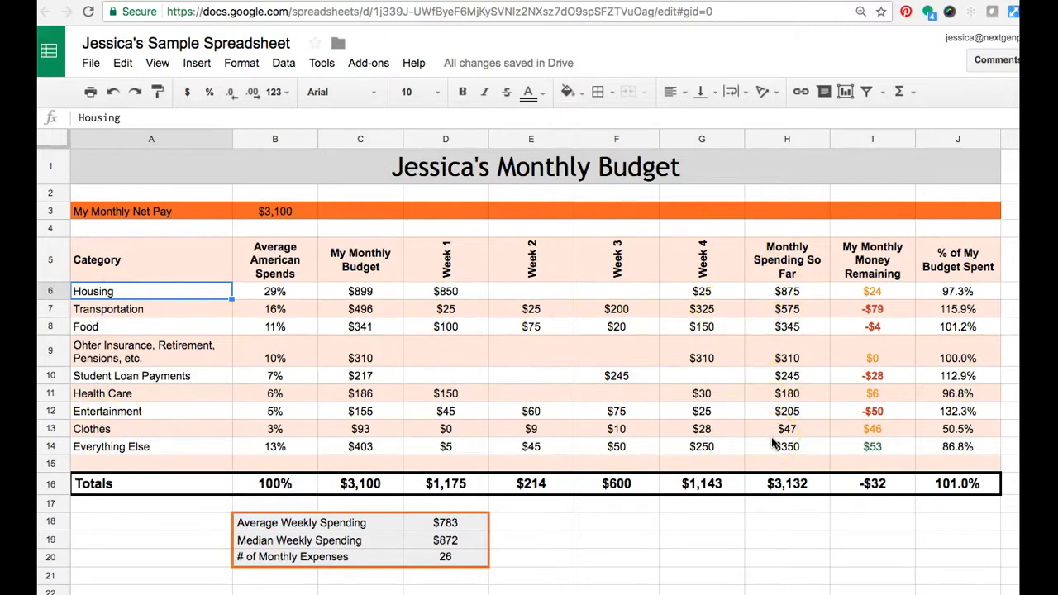
pyautogui.moveTo(523, 463)
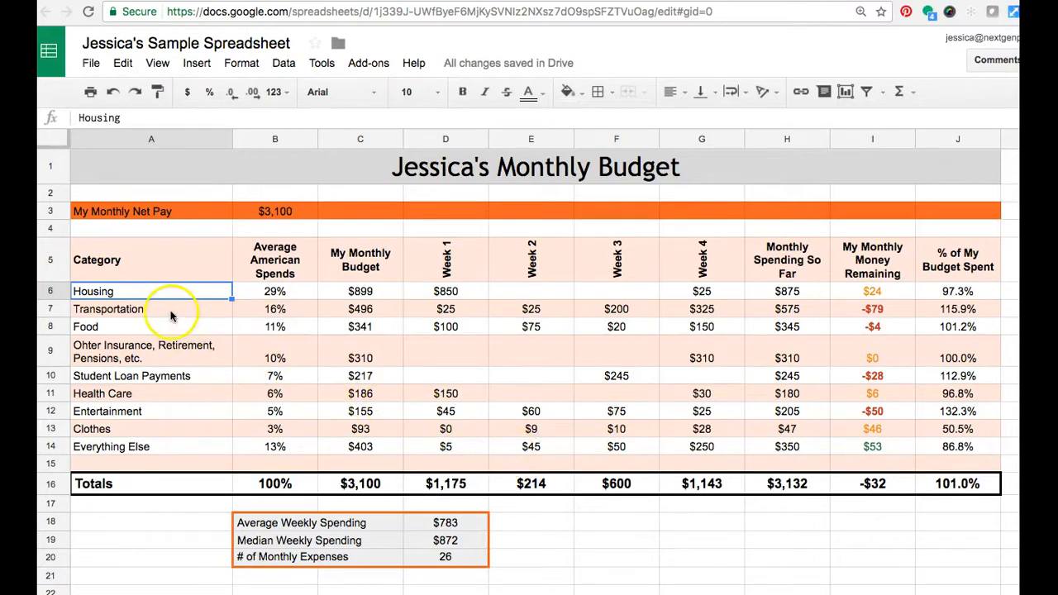
pyautogui.moveTo(152, 430)
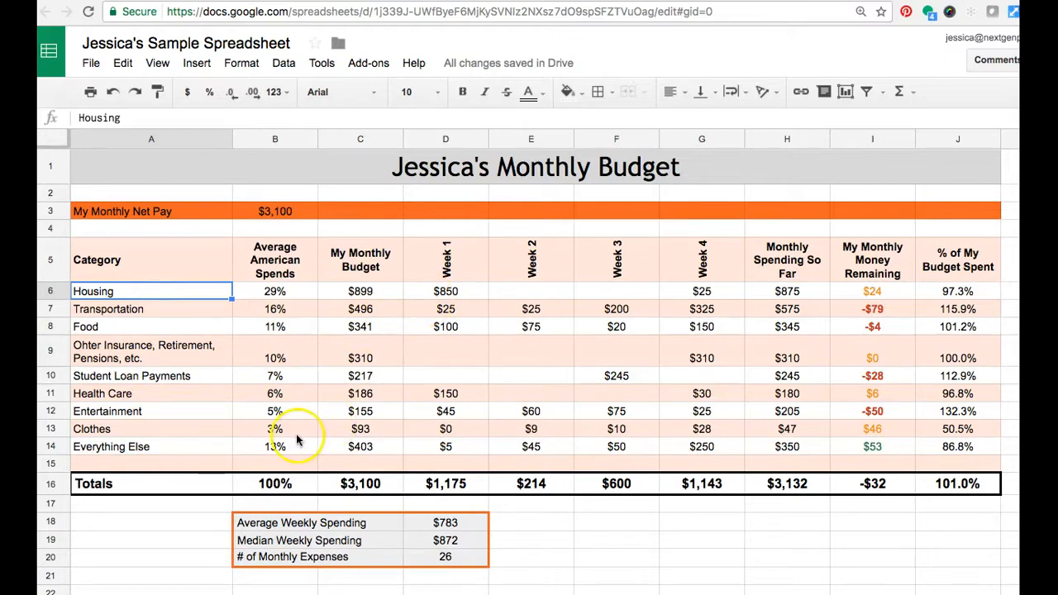
pyautogui.moveTo(199, 536)
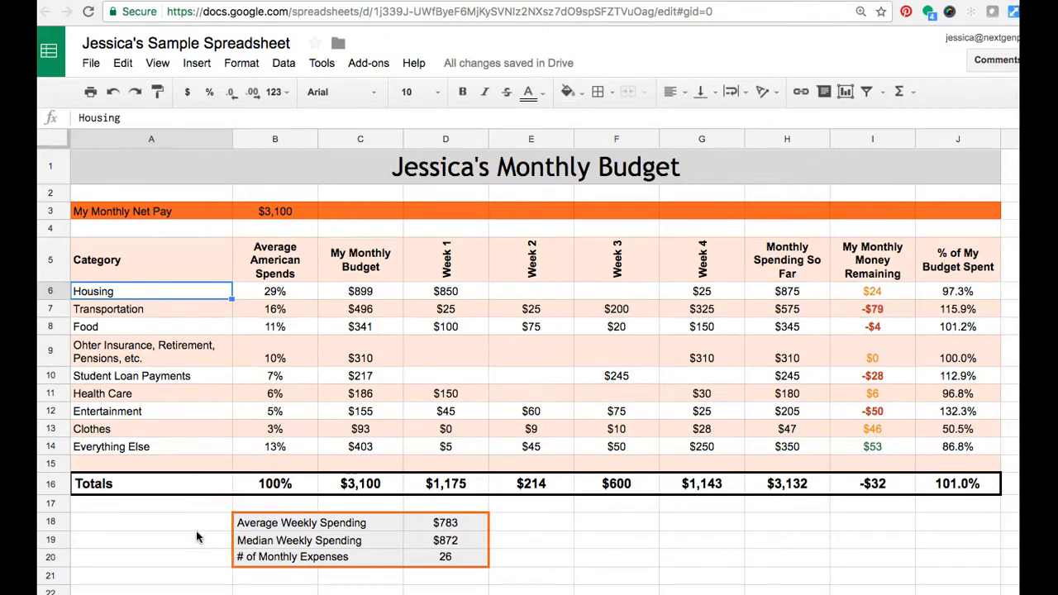
pyautogui.moveTo(199, 348)
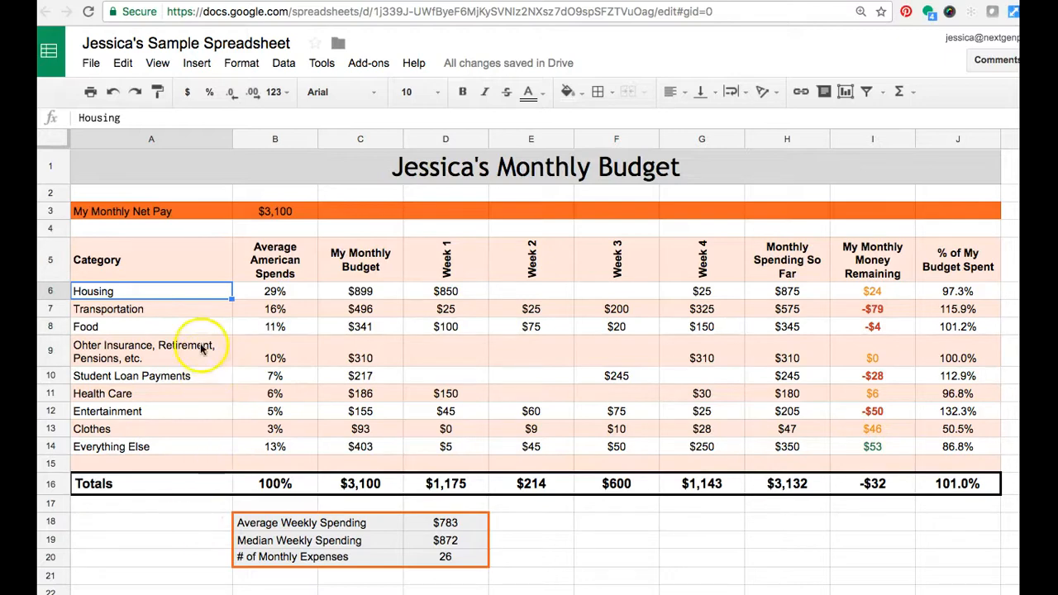
# Step: Hide columns B–C and select the categories with weekly figures, A5:G14
pyautogui.click(274, 139)
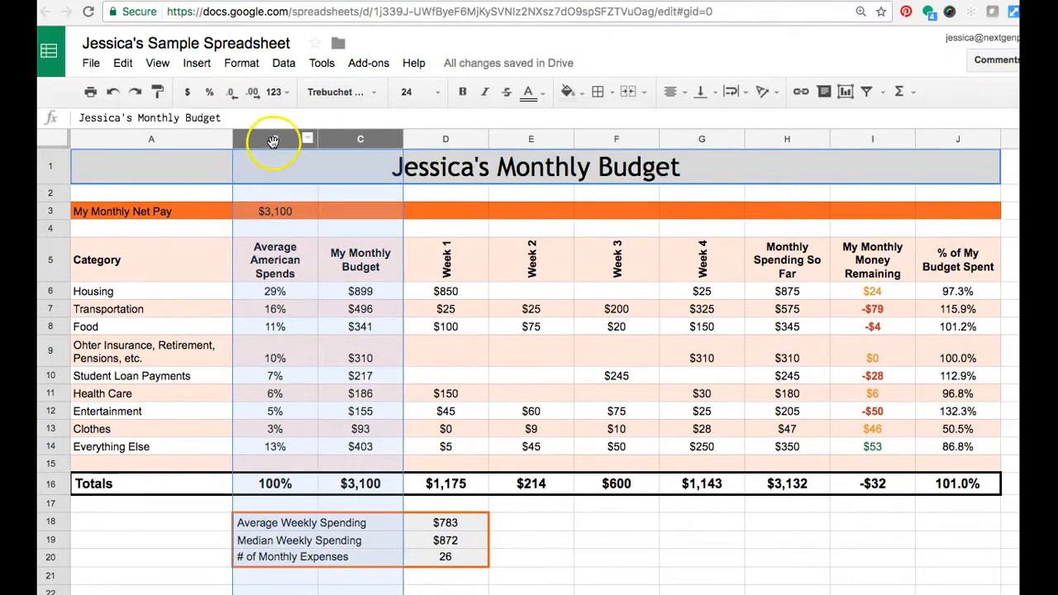
pyautogui.rightClick(273, 139)
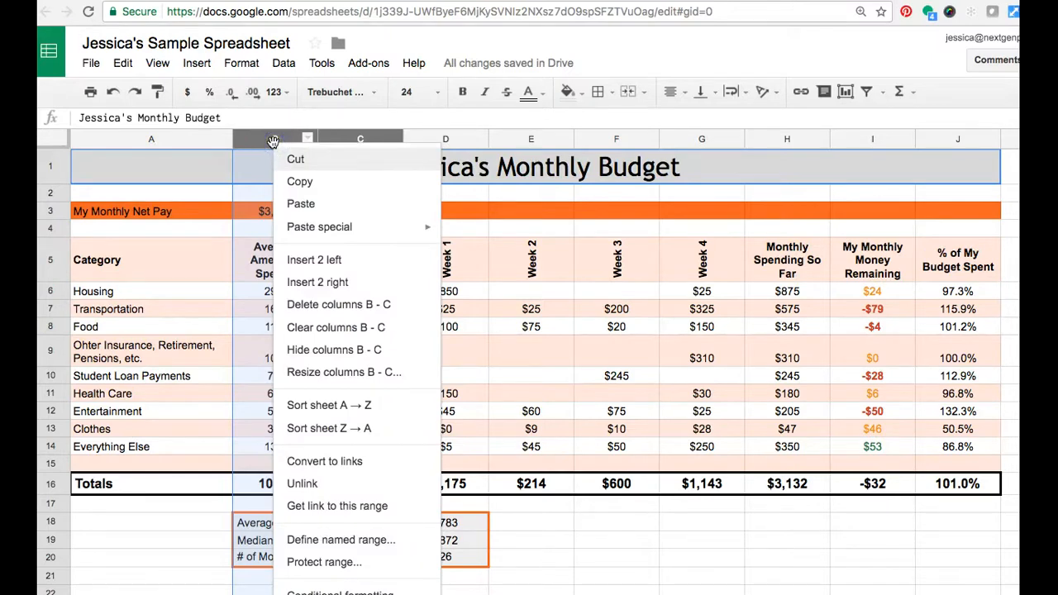
pyautogui.moveTo(323, 351)
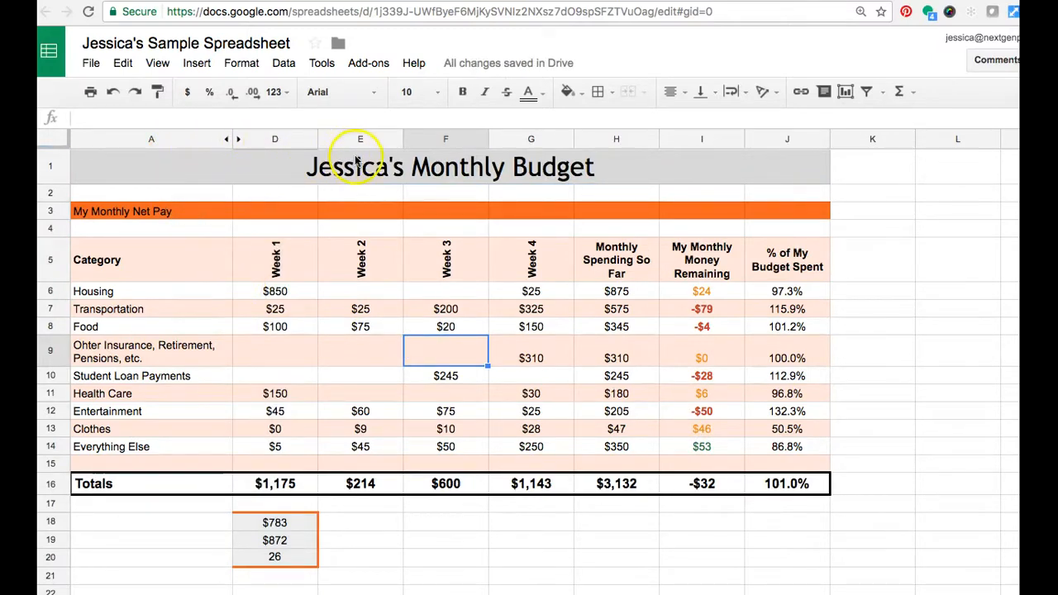
pyautogui.moveTo(483, 282)
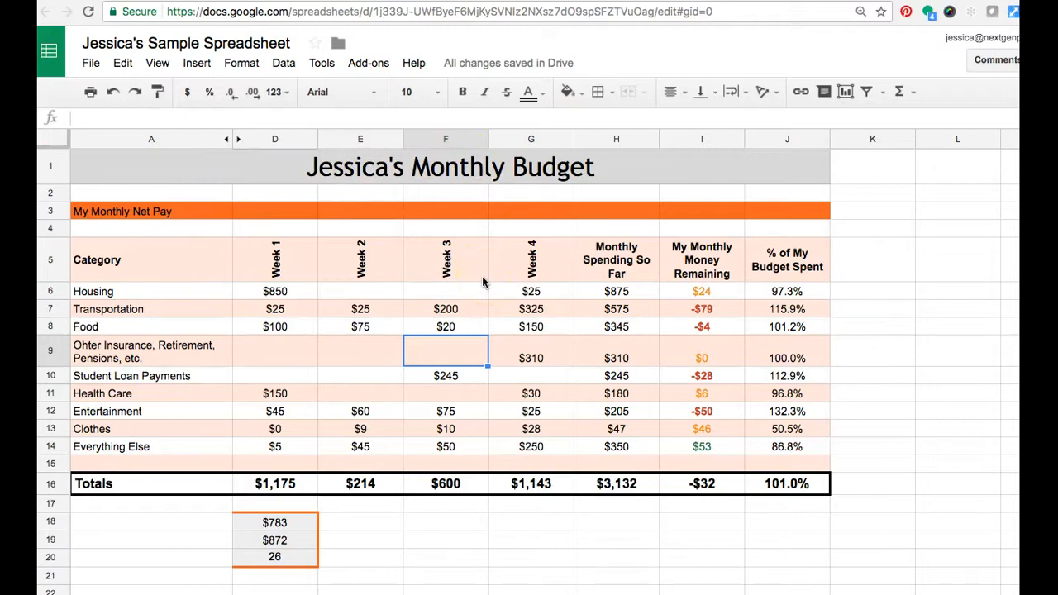
pyautogui.click(150, 259)
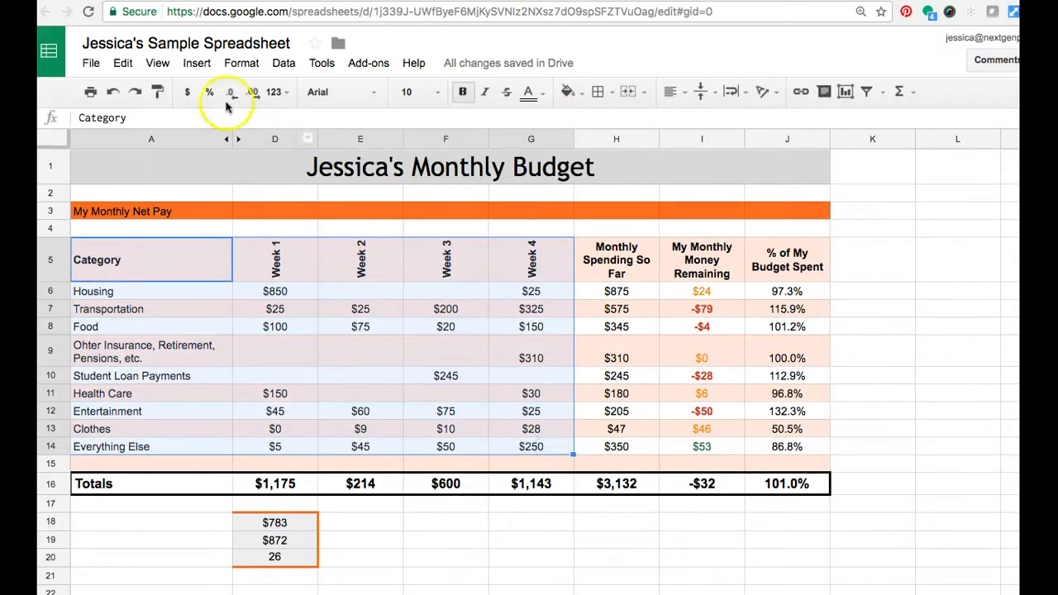
# Step: Insert a chart from A5:G14, bringing up the Chart Editor recommendations
pyautogui.click(197, 63)
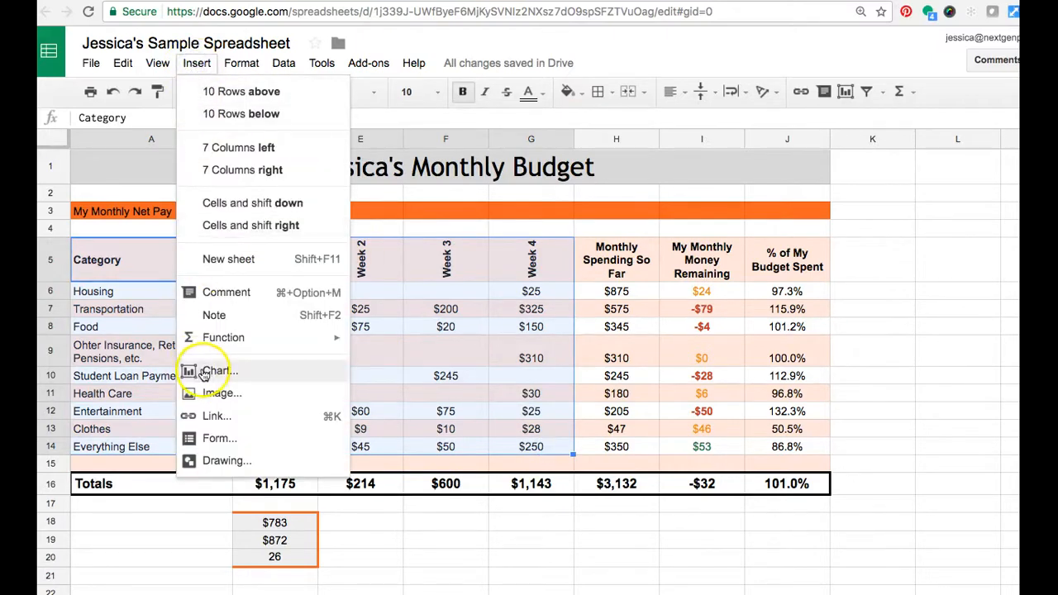
pyautogui.click(219, 371)
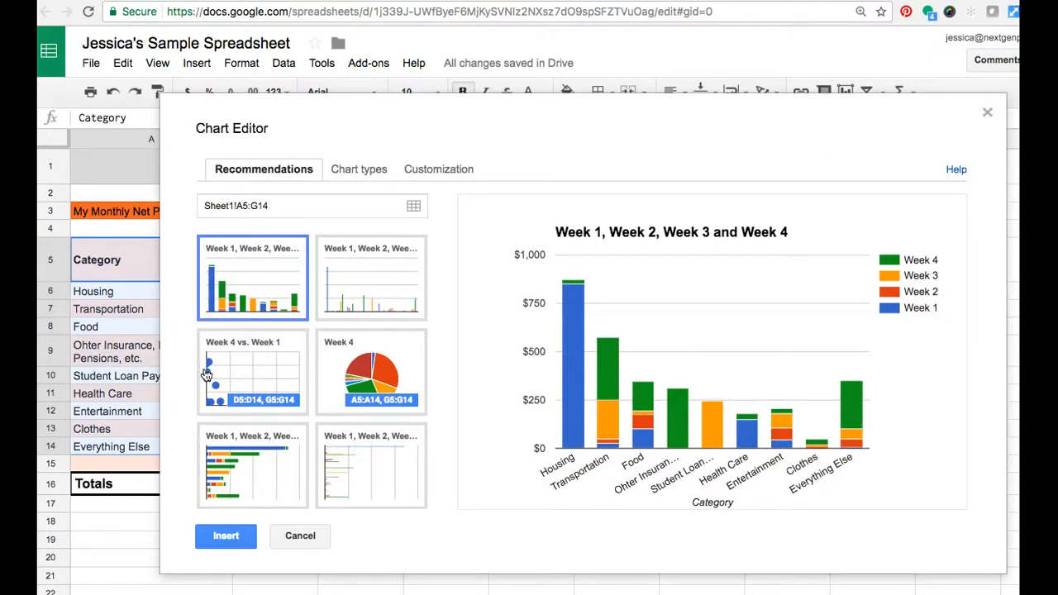
pyautogui.moveTo(536, 473)
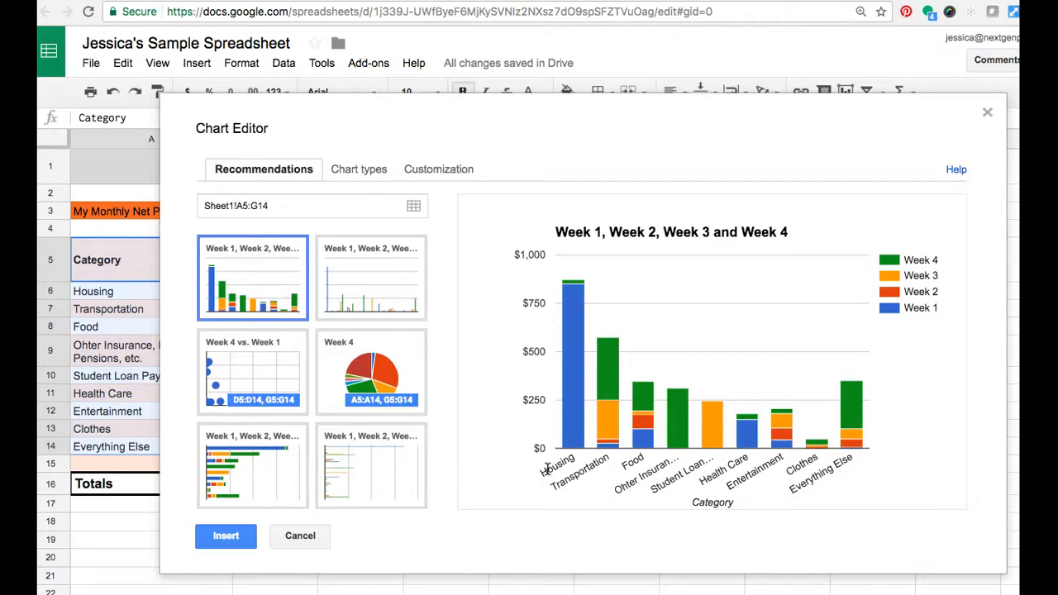
pyautogui.moveTo(559, 467)
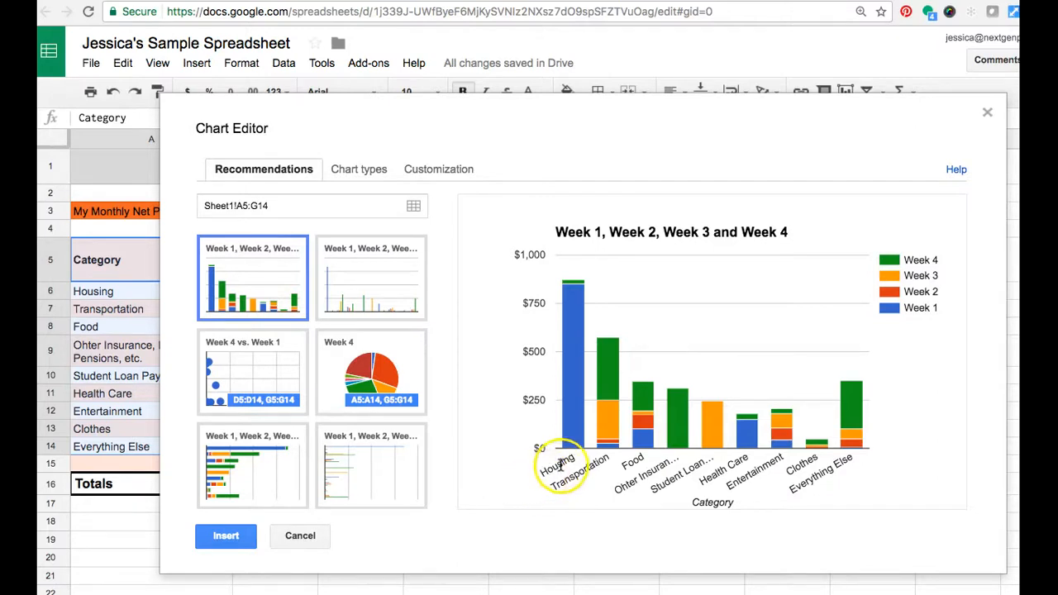
pyautogui.moveTo(579, 371)
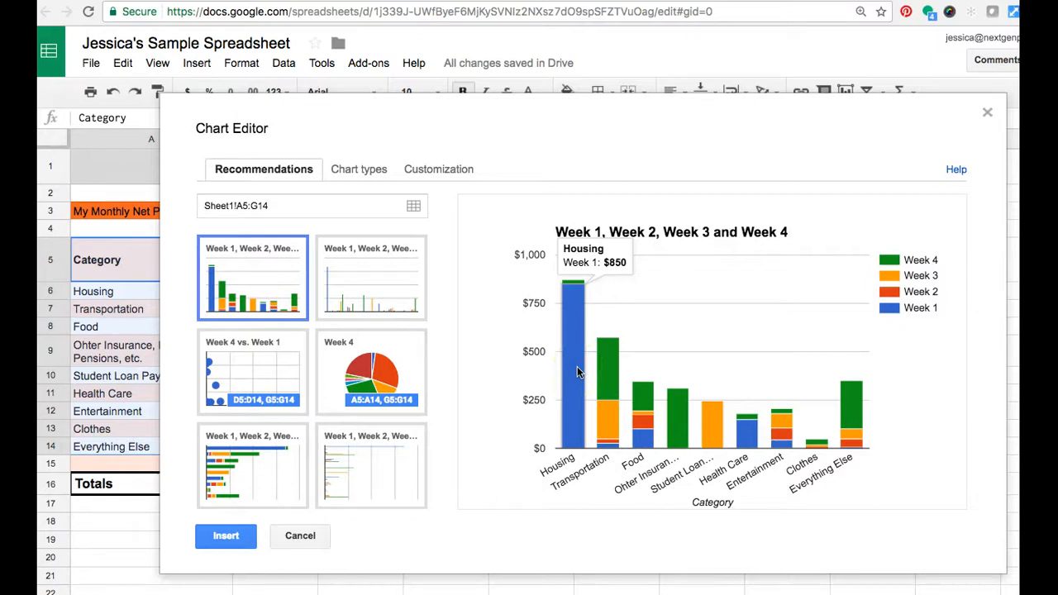
pyautogui.moveTo(576, 284)
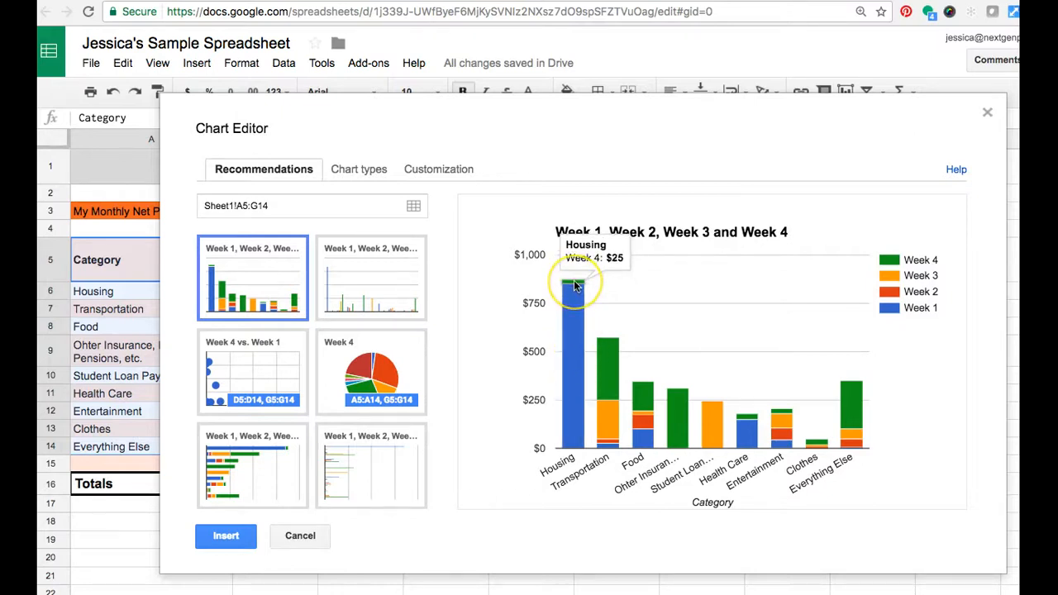
pyautogui.moveTo(609, 437)
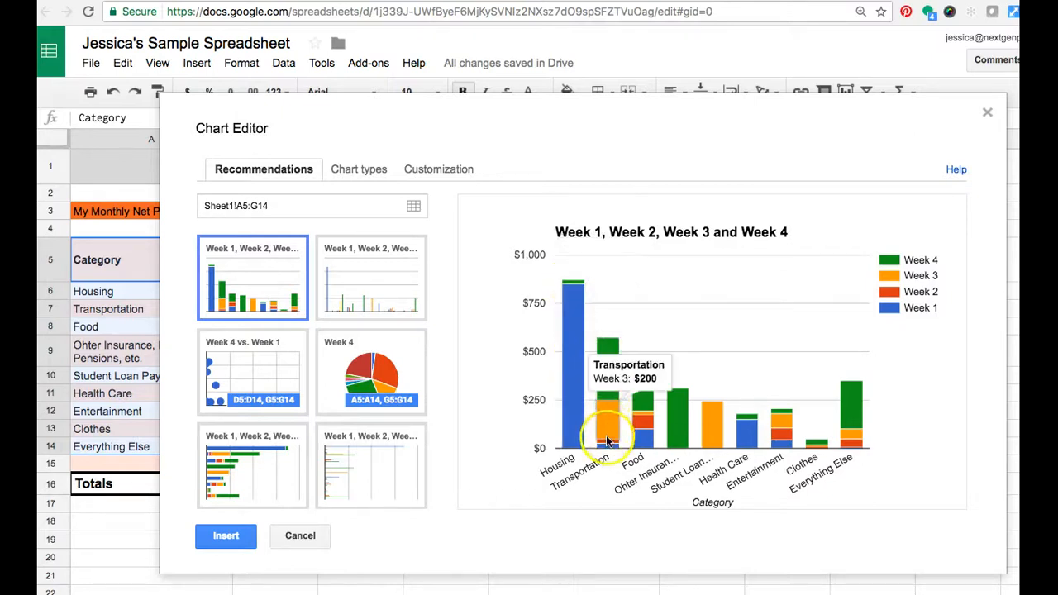
pyautogui.moveTo(610, 372)
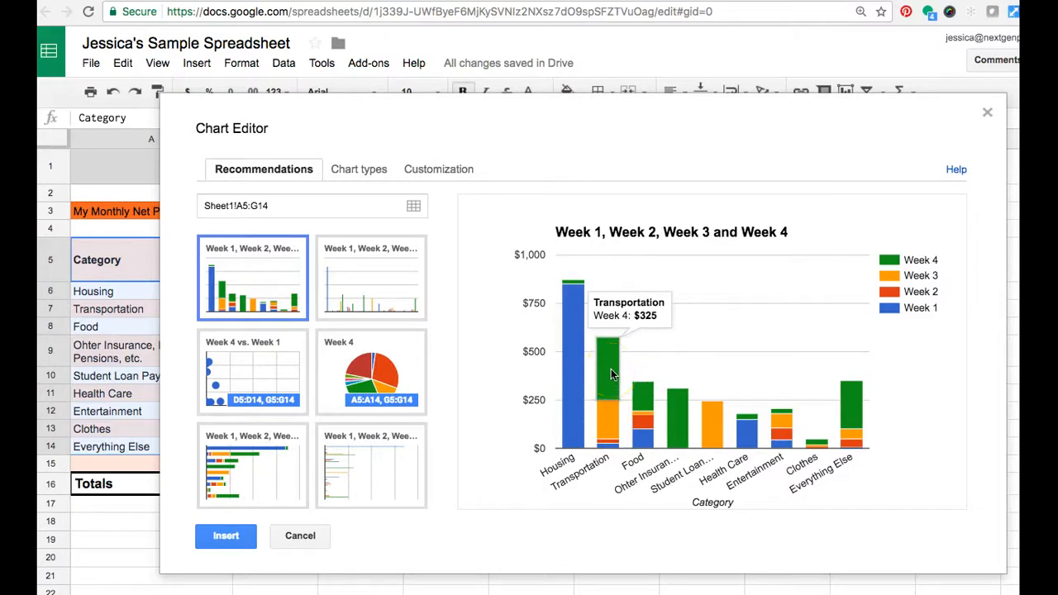
pyautogui.moveTo(853, 428)
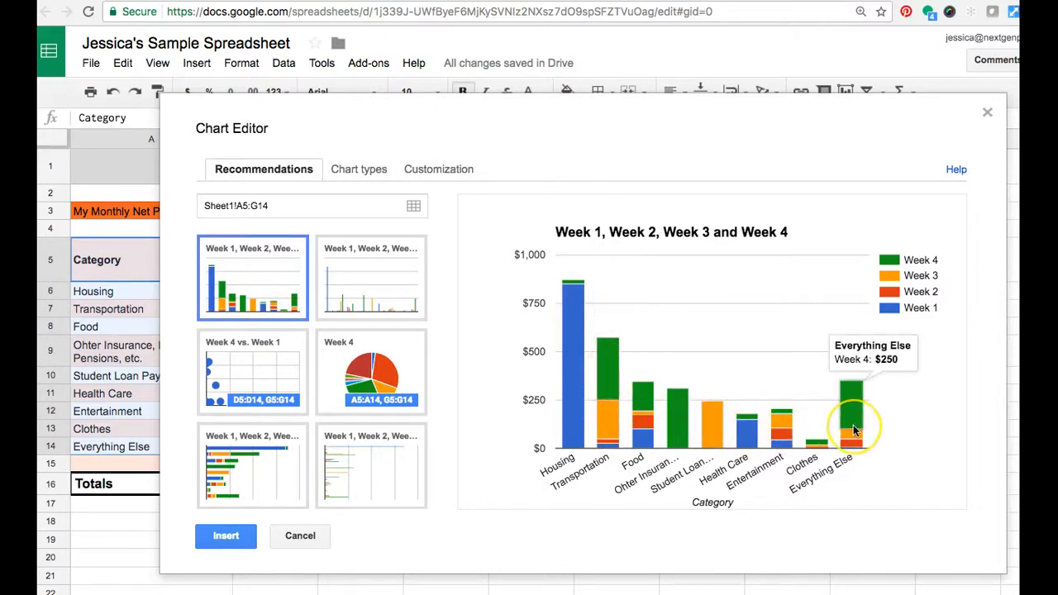
pyautogui.moveTo(718, 459)
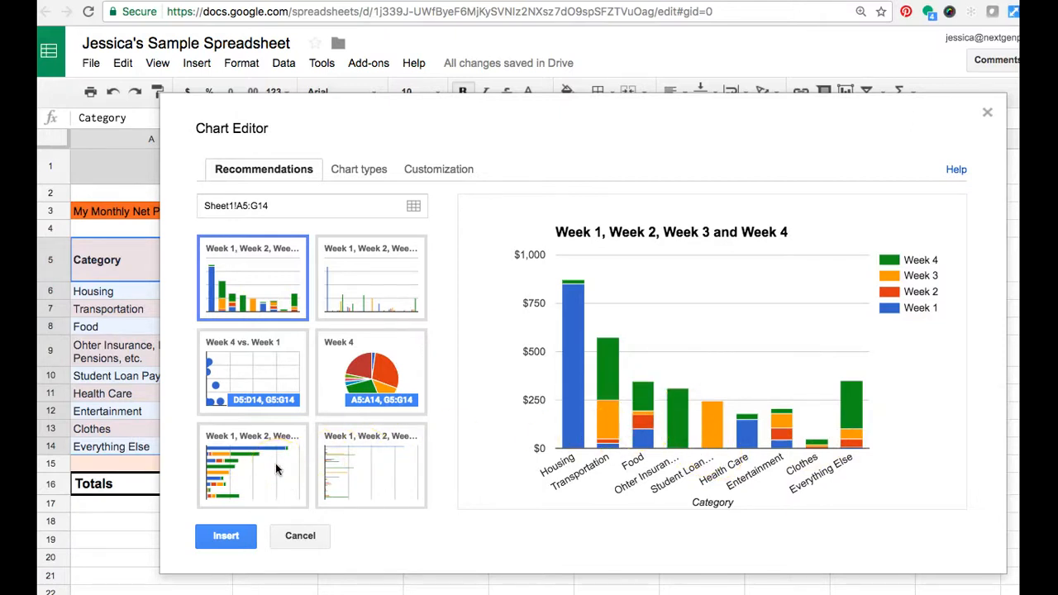
# Step: Choose the stacked bar chart thumbnail from the recommendations
pyautogui.click(251, 467)
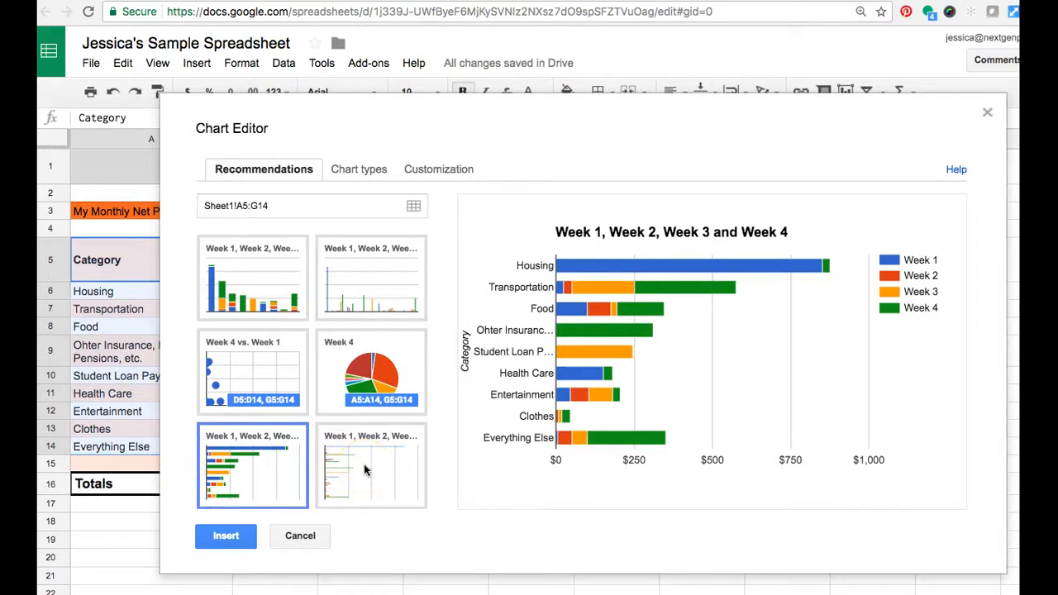
pyautogui.moveTo(595, 339)
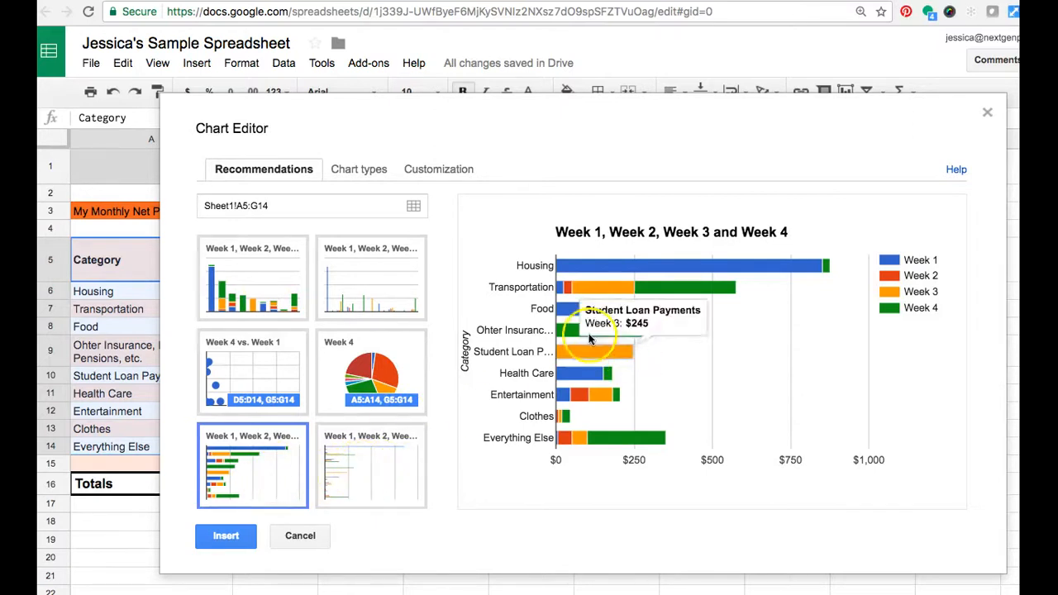
pyautogui.moveTo(599, 311)
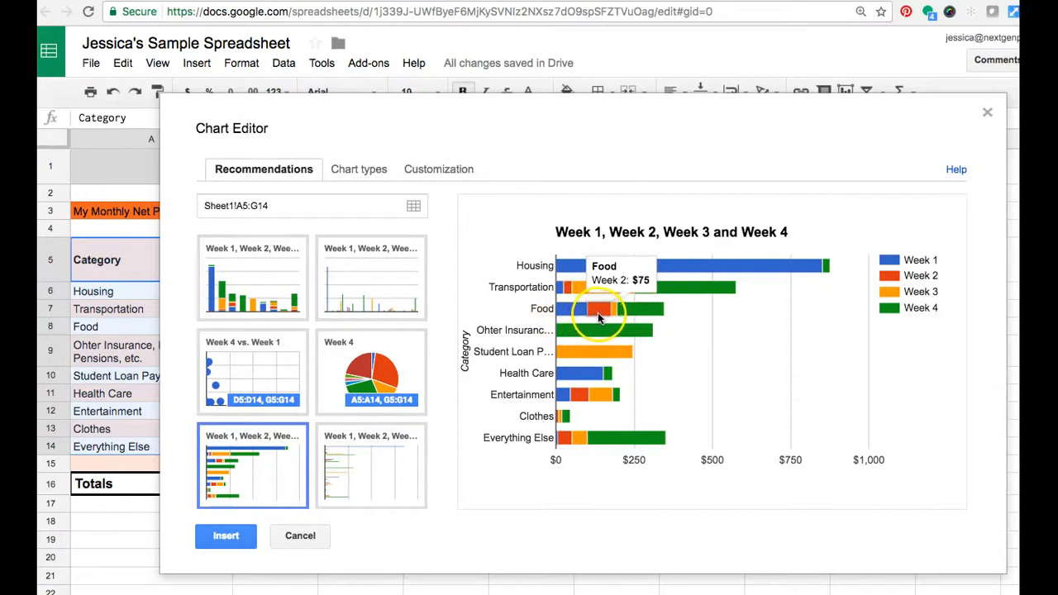
pyautogui.moveTo(361, 483)
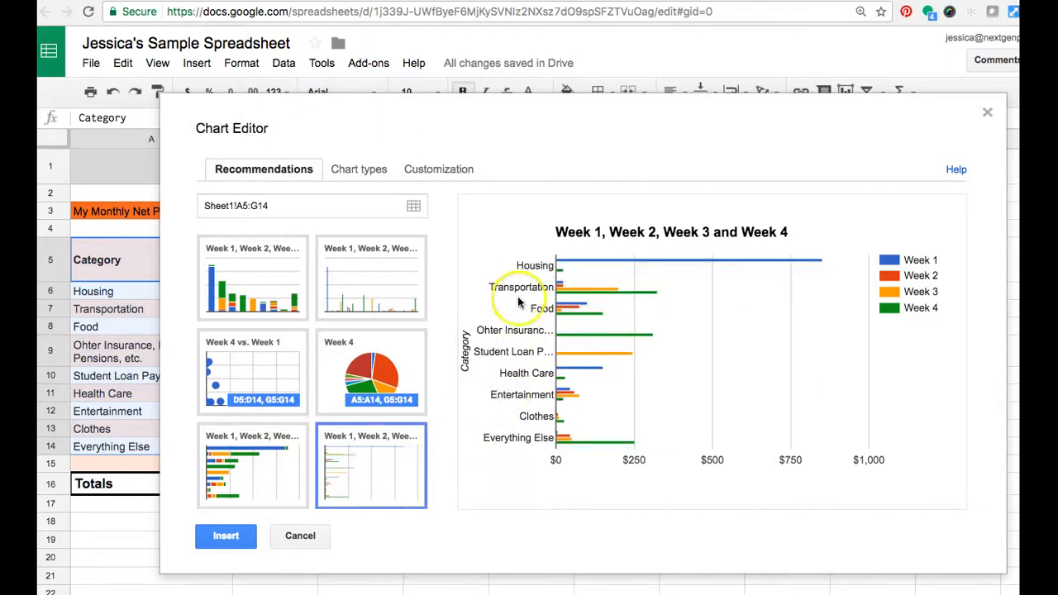
pyautogui.moveTo(570, 288)
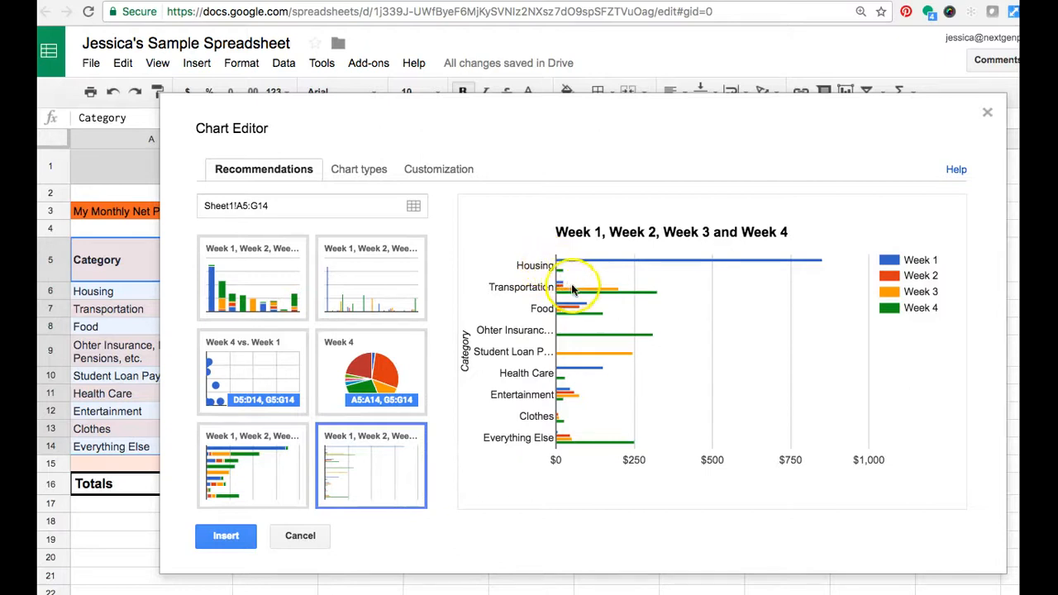
pyautogui.moveTo(563, 290)
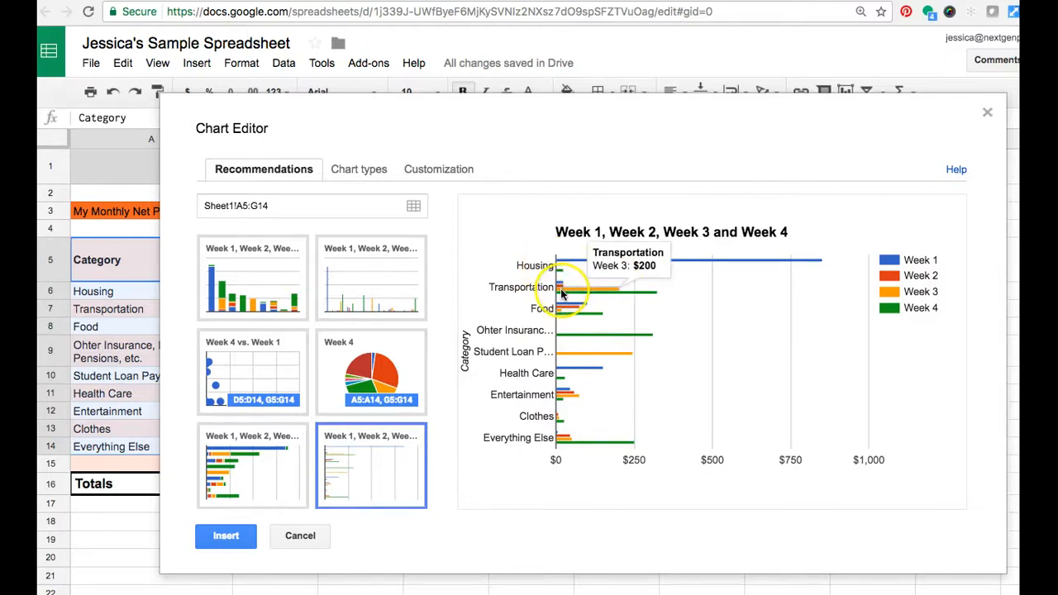
pyautogui.moveTo(589, 446)
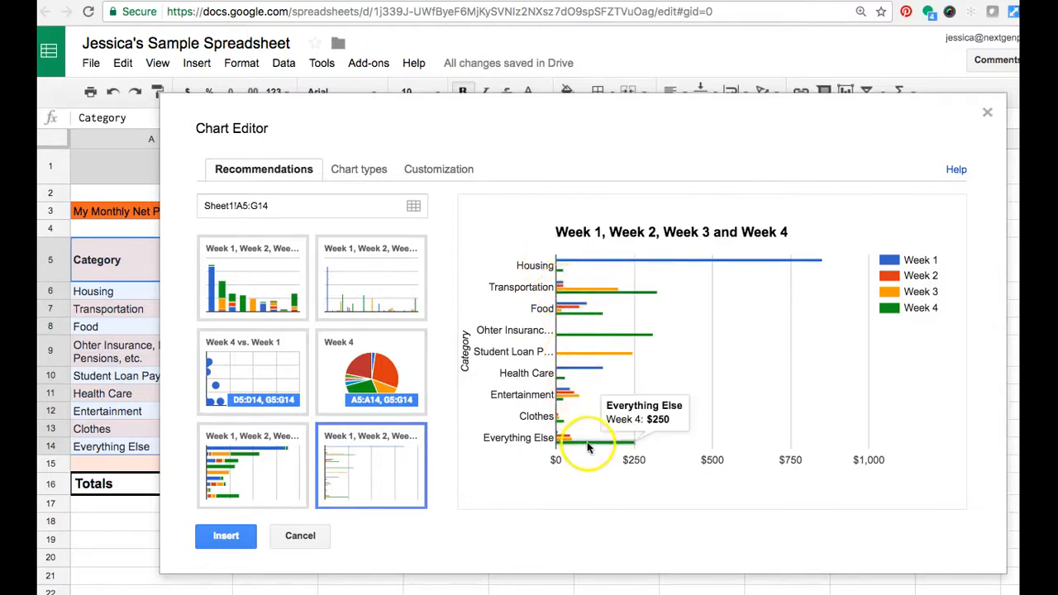
pyautogui.moveTo(670, 367)
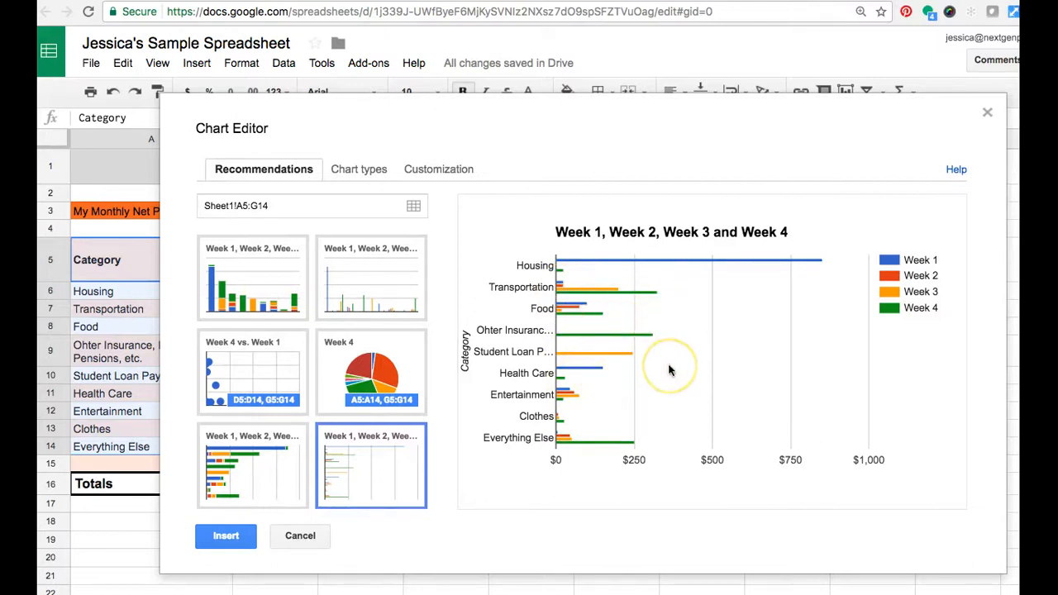
pyautogui.moveTo(417, 438)
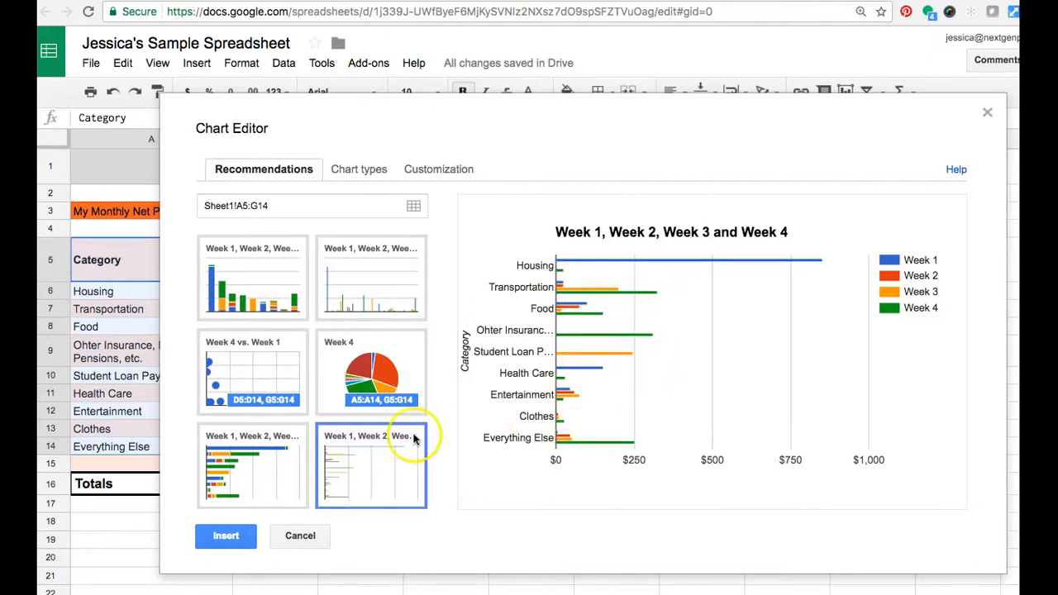
pyautogui.click(252, 466)
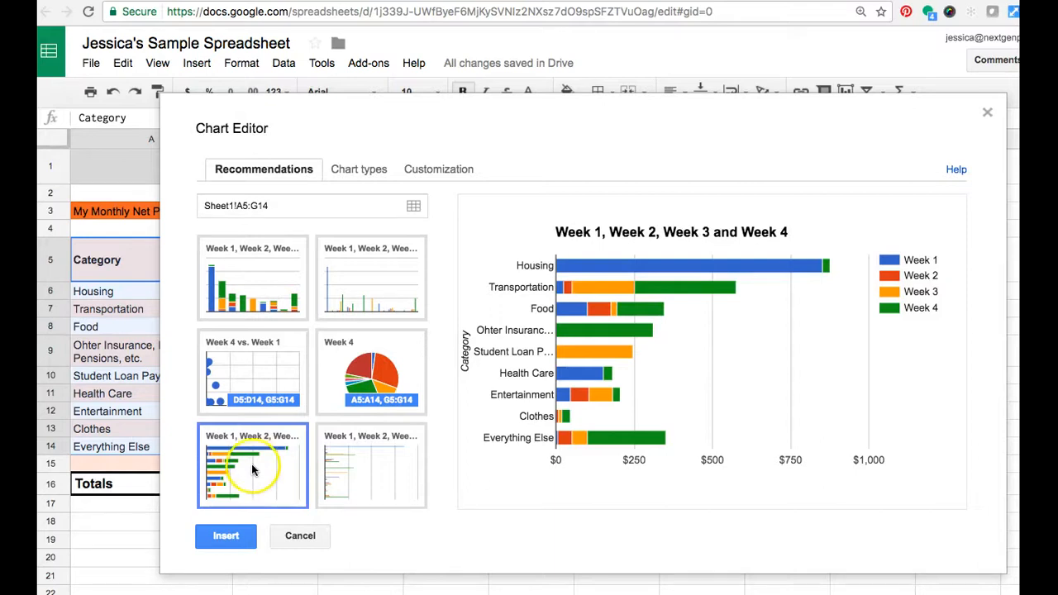
pyautogui.moveTo(371, 169)
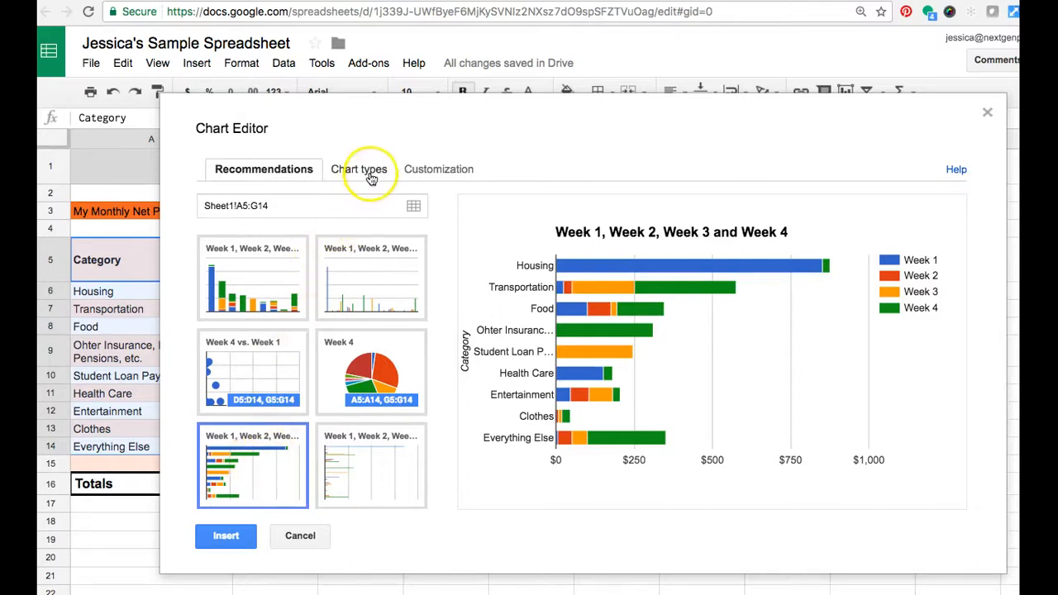
# Step: In Customization, set the chart title to 'Weekly Spending by Category'
pyautogui.click(359, 169)
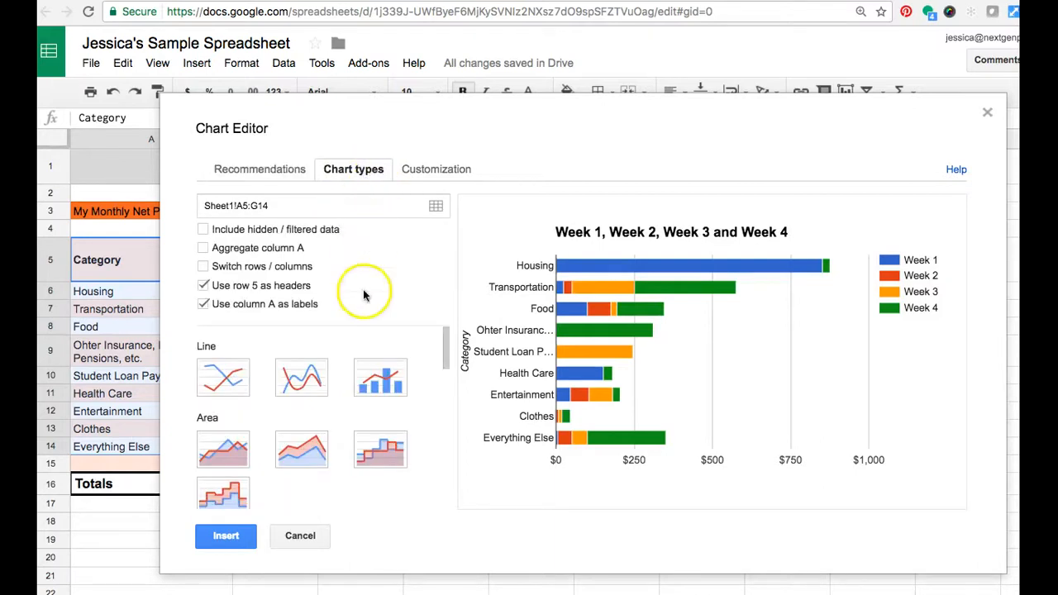
pyautogui.scroll(-3)
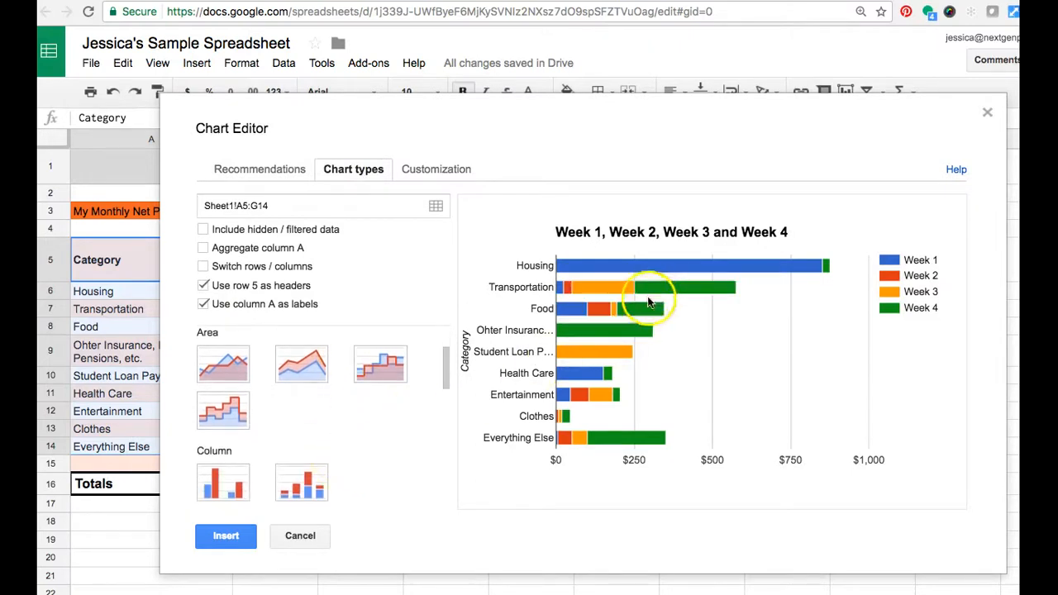
pyautogui.moveTo(590, 217)
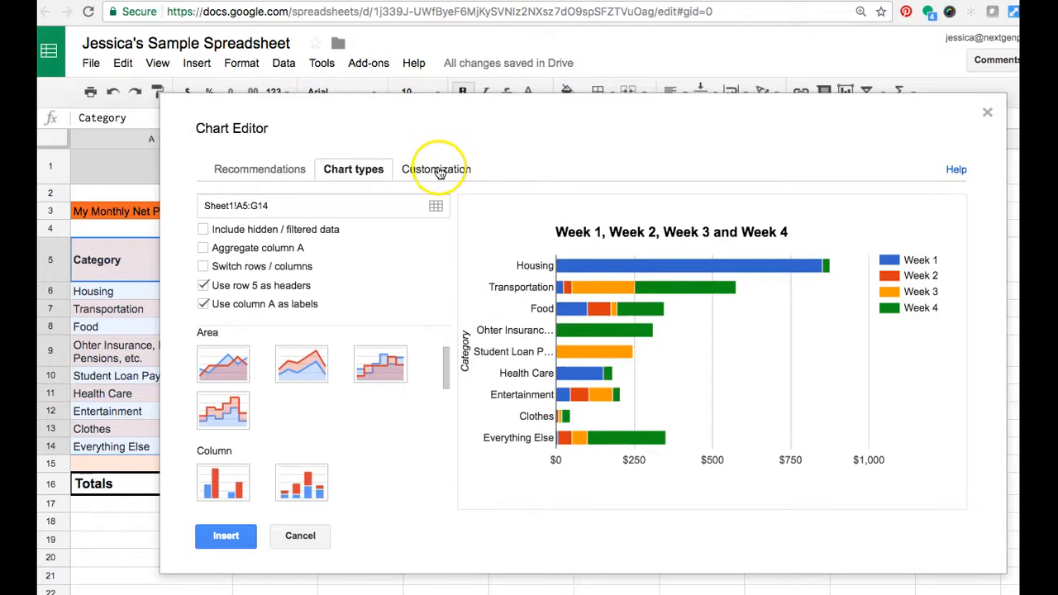
pyautogui.click(434, 169)
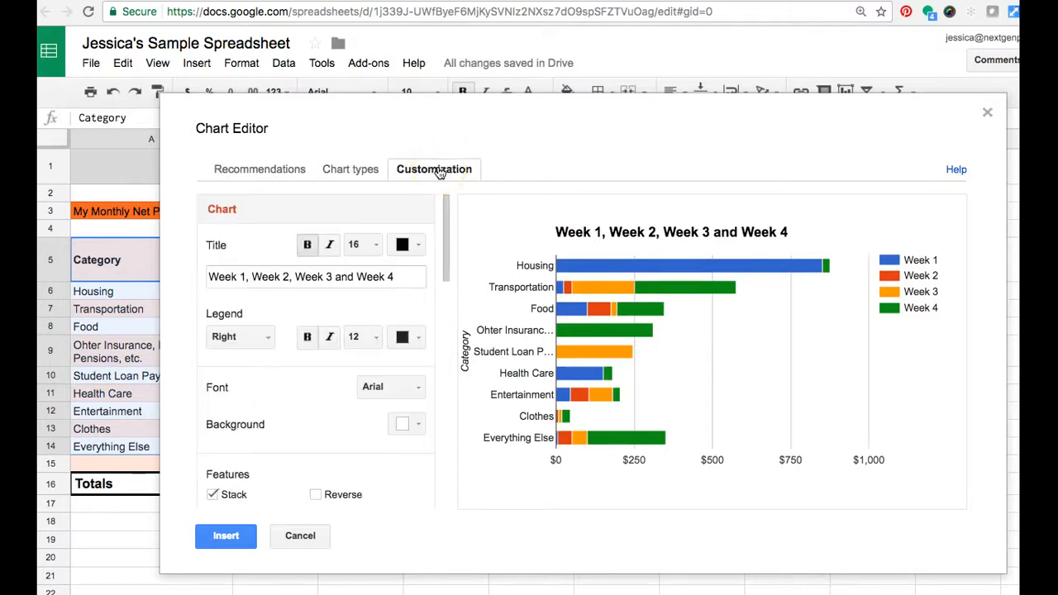
pyautogui.moveTo(360, 318)
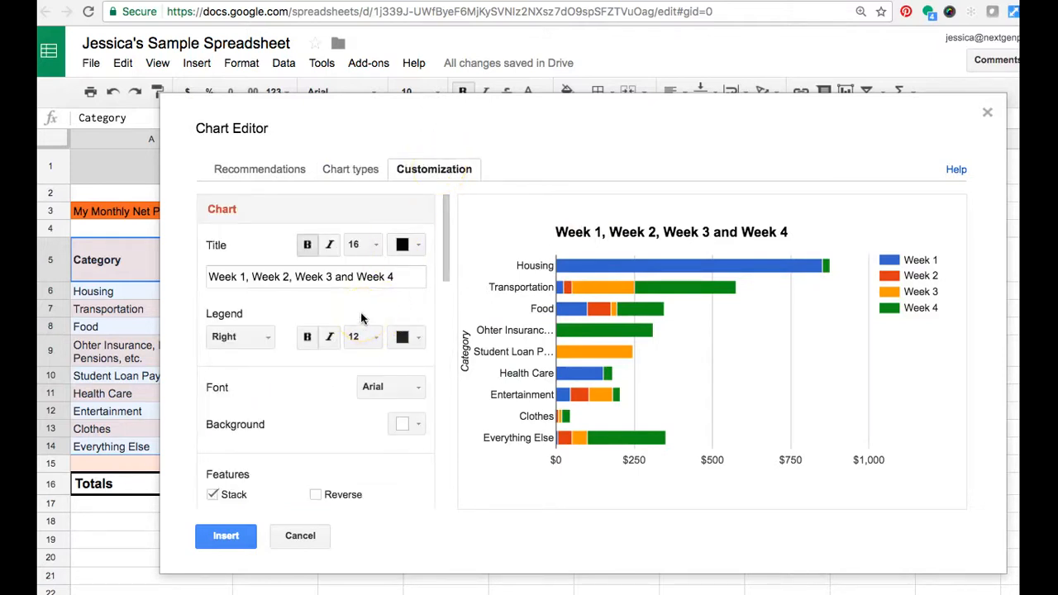
pyautogui.moveTo(566, 248)
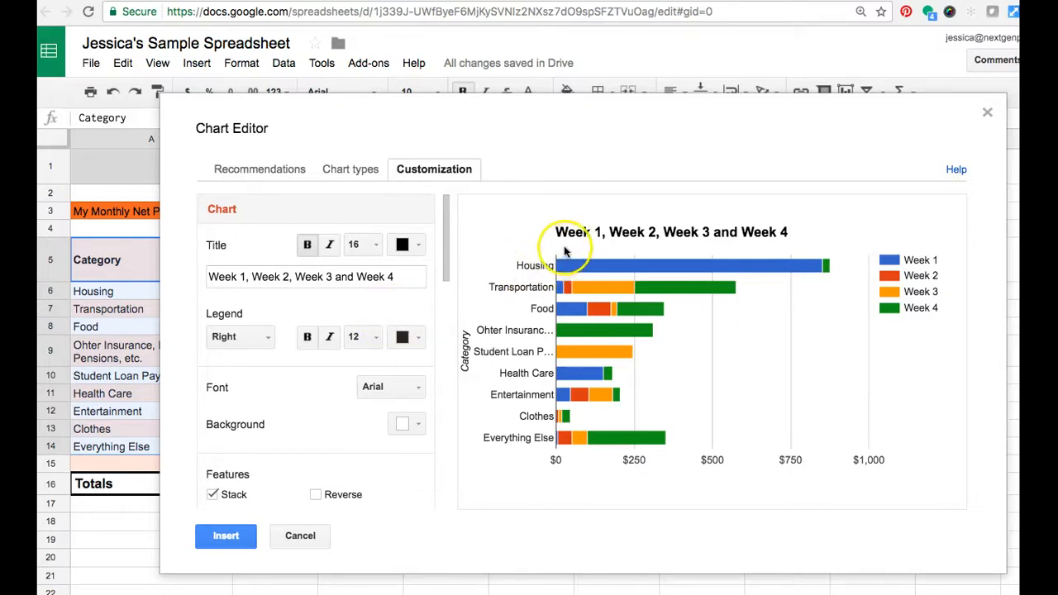
pyautogui.moveTo(759, 248)
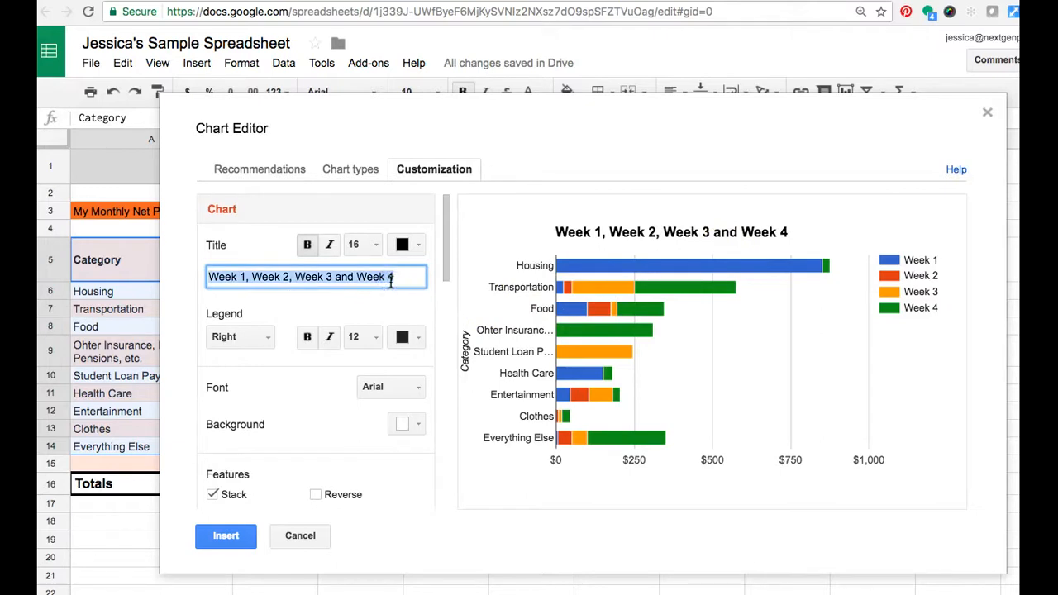
pyautogui.write('Weekly SPen')
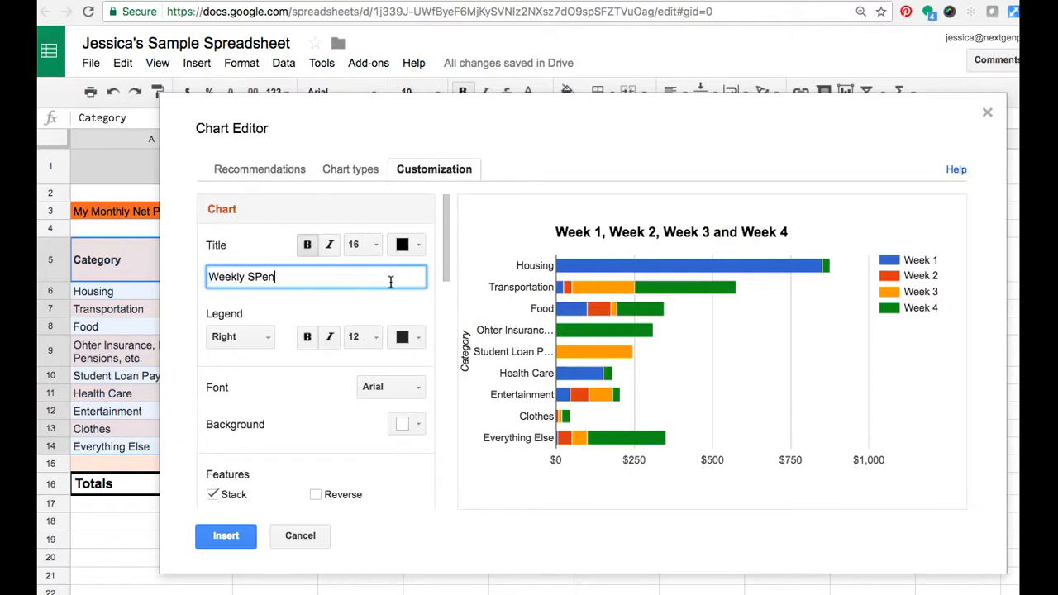
pyautogui.press('Backspace')
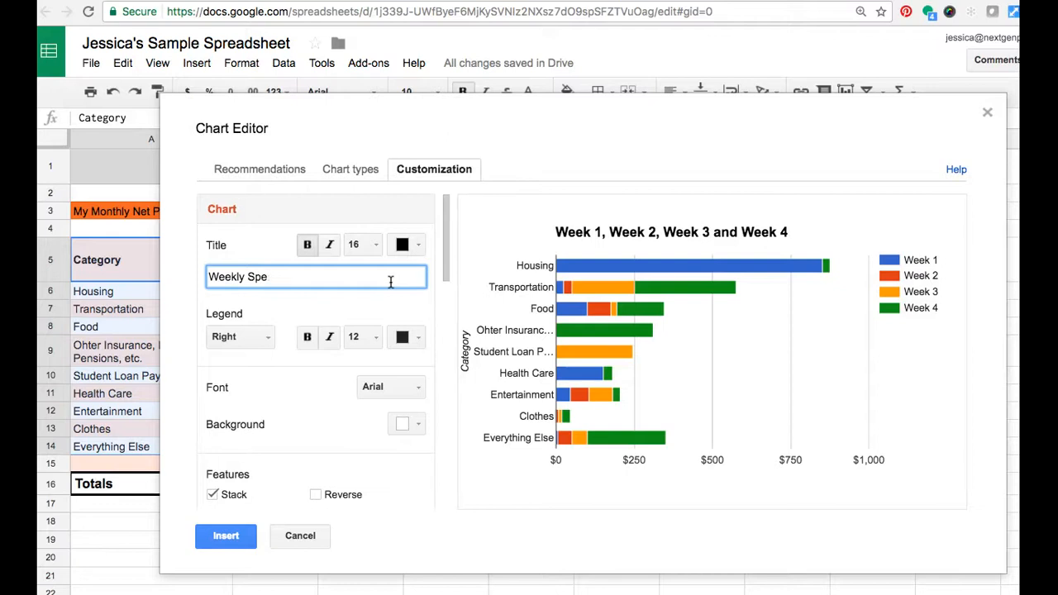
pyautogui.write('nding by Cat')
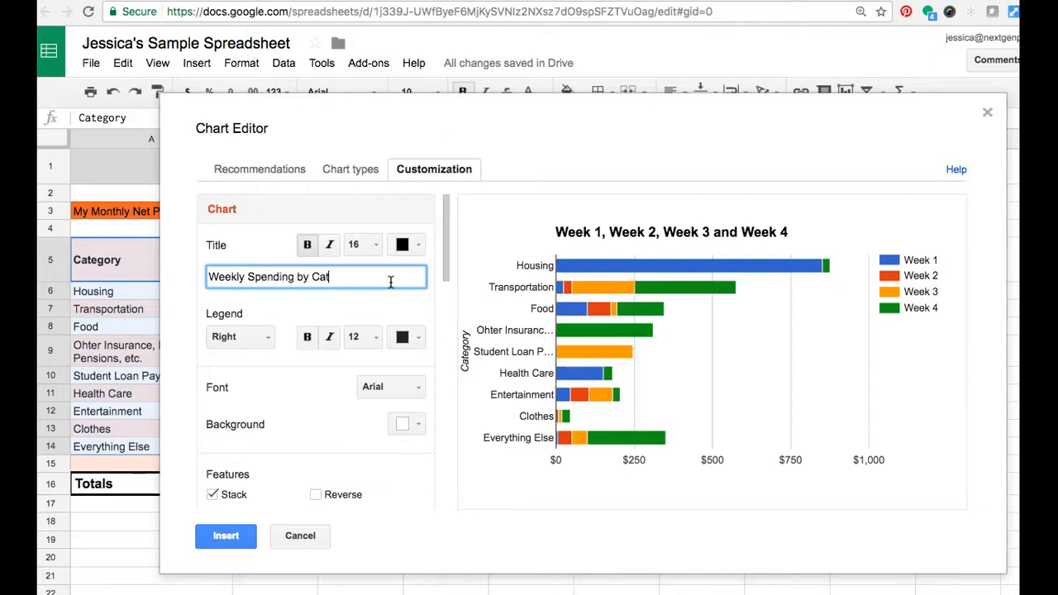
pyautogui.write('egory')
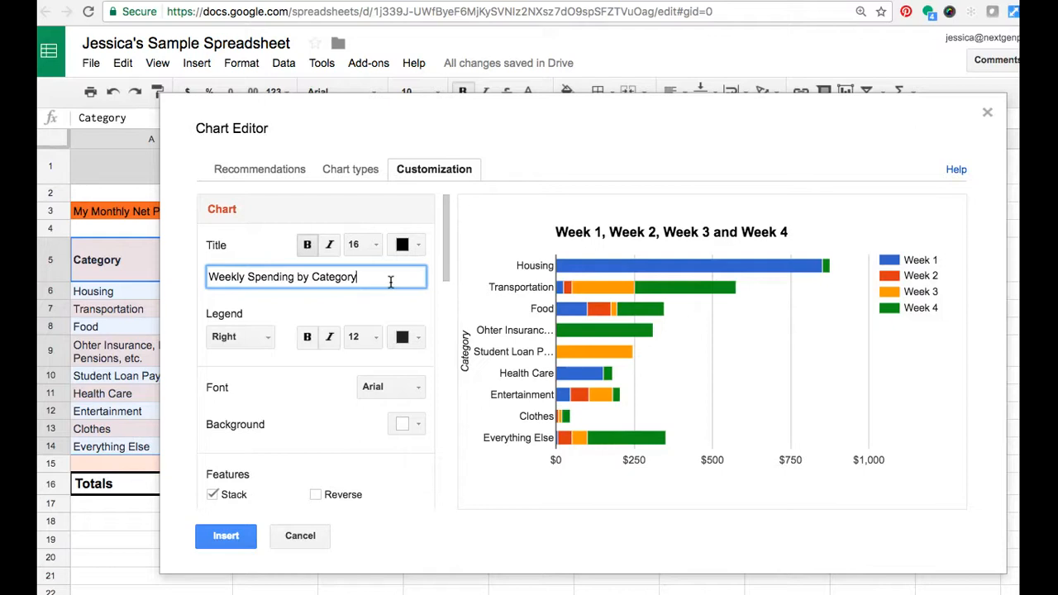
pyautogui.click(240, 338)
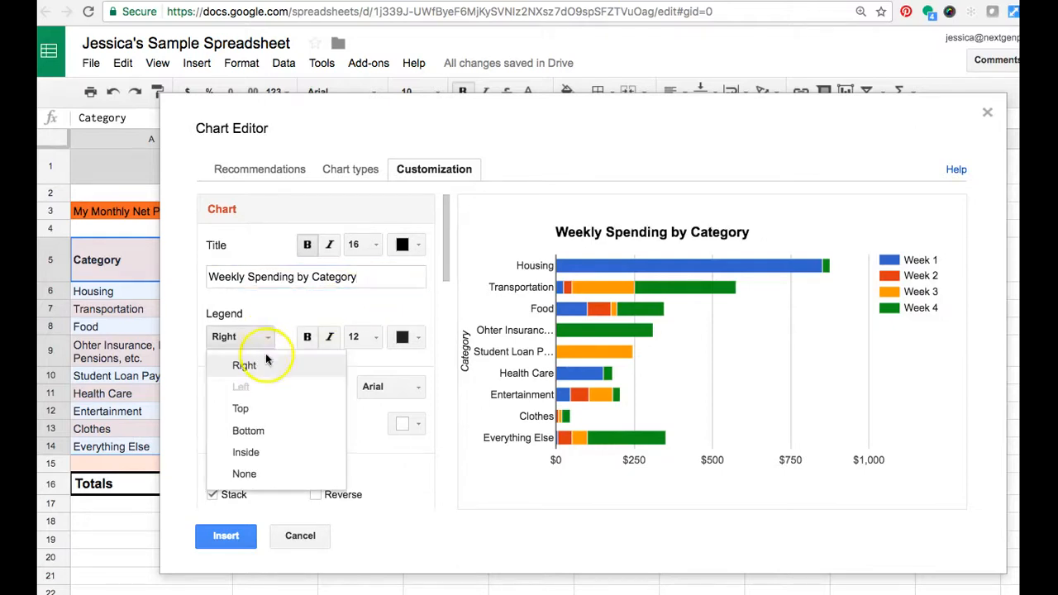
pyautogui.moveTo(241, 387)
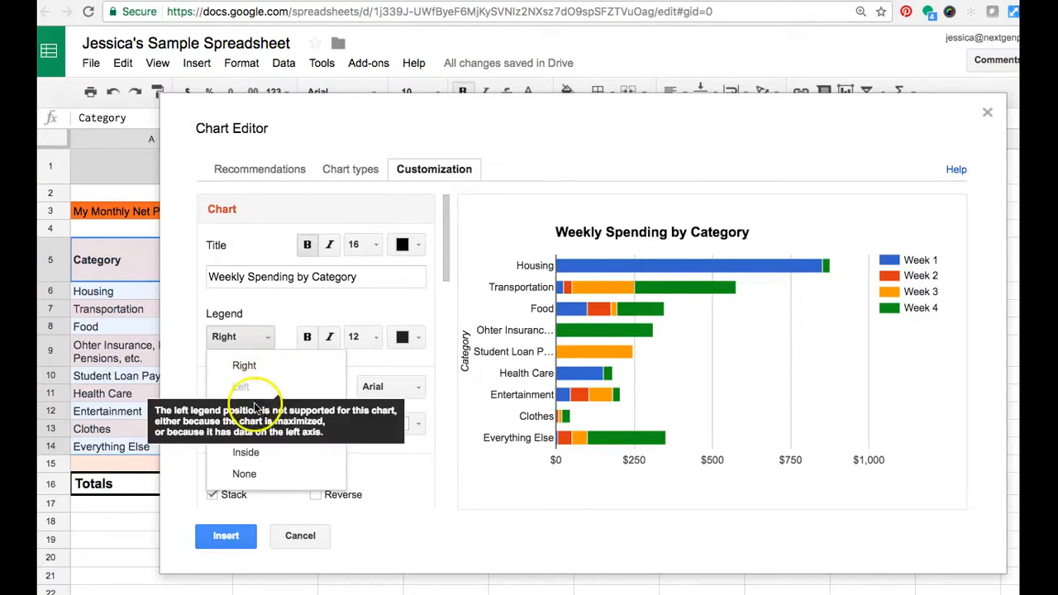
pyautogui.moveTo(256, 355)
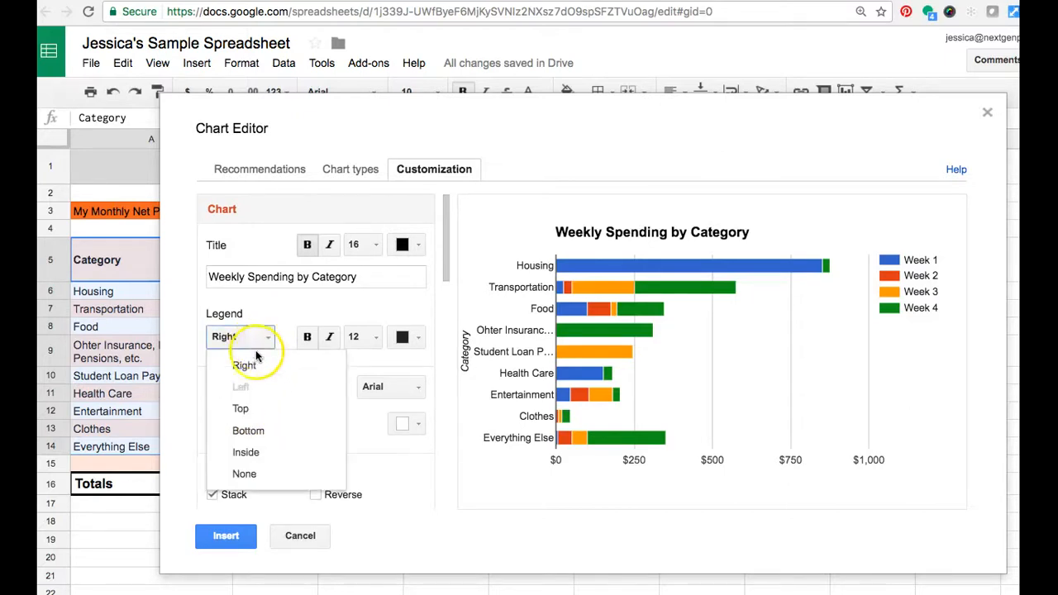
# Step: Set the legend position to Top
pyautogui.click(242, 409)
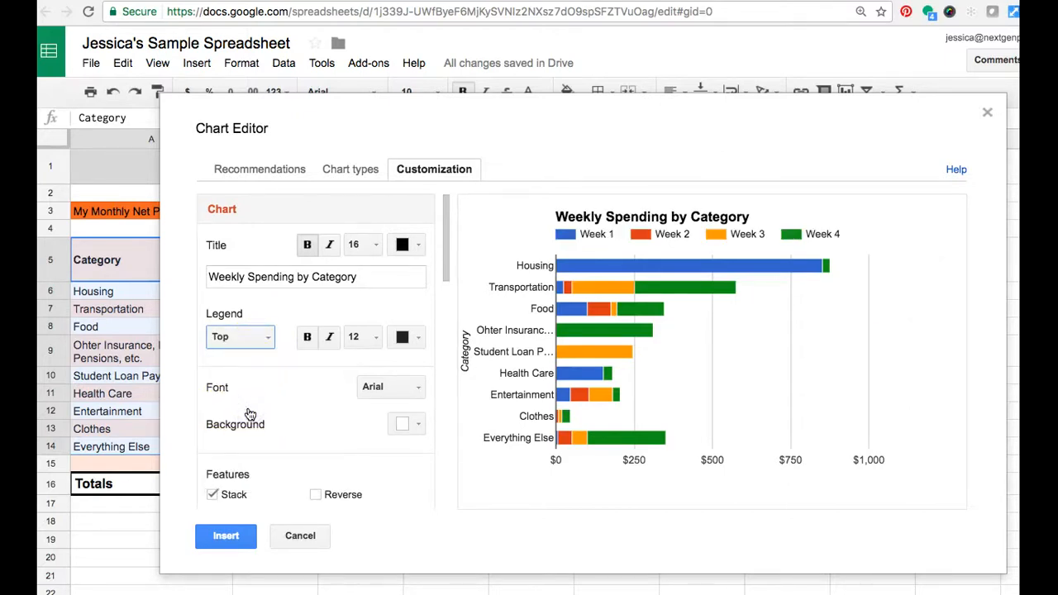
pyautogui.moveTo(256, 368)
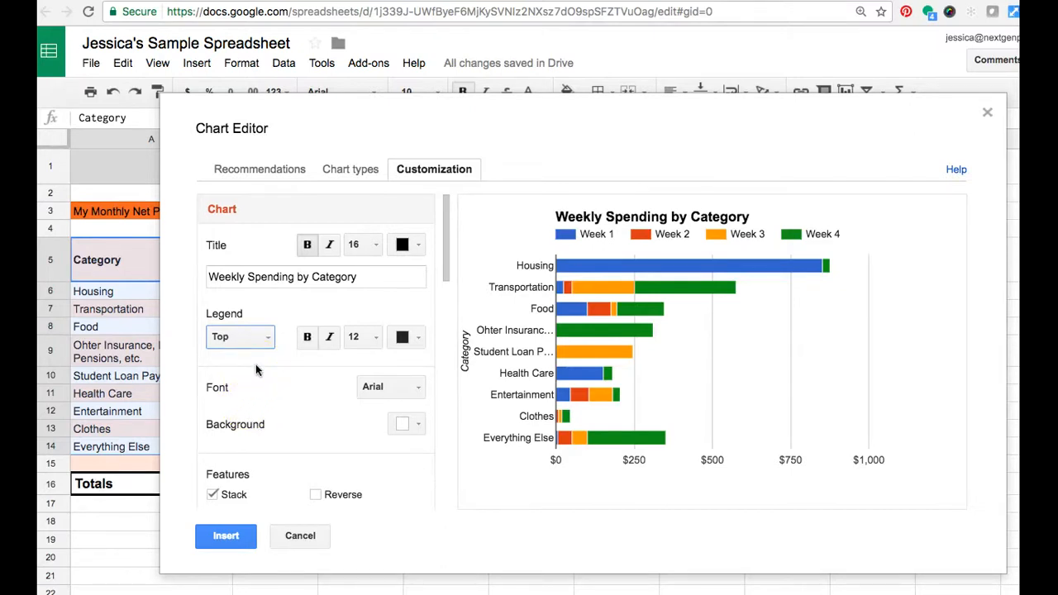
pyautogui.moveTo(311, 383)
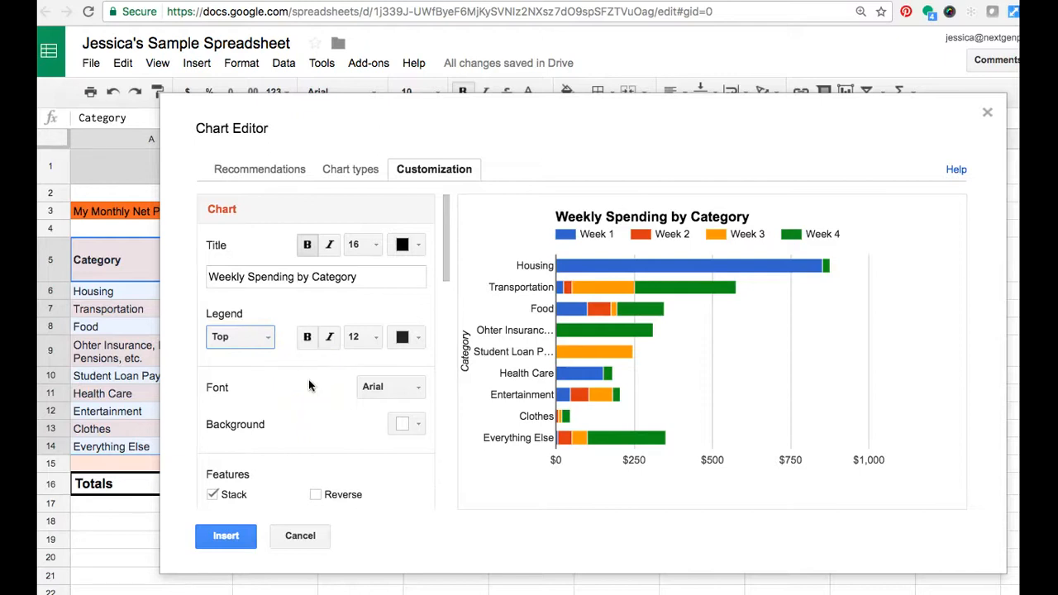
pyautogui.moveTo(301, 387)
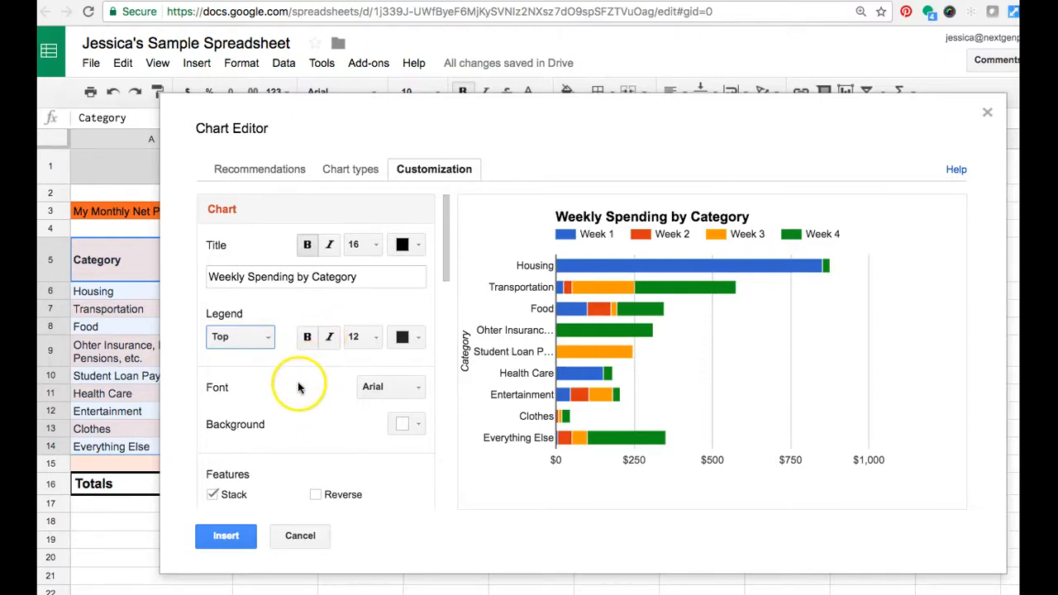
# Step: Pick a light pink swatch as the chart's background colour
pyautogui.scroll(-3)
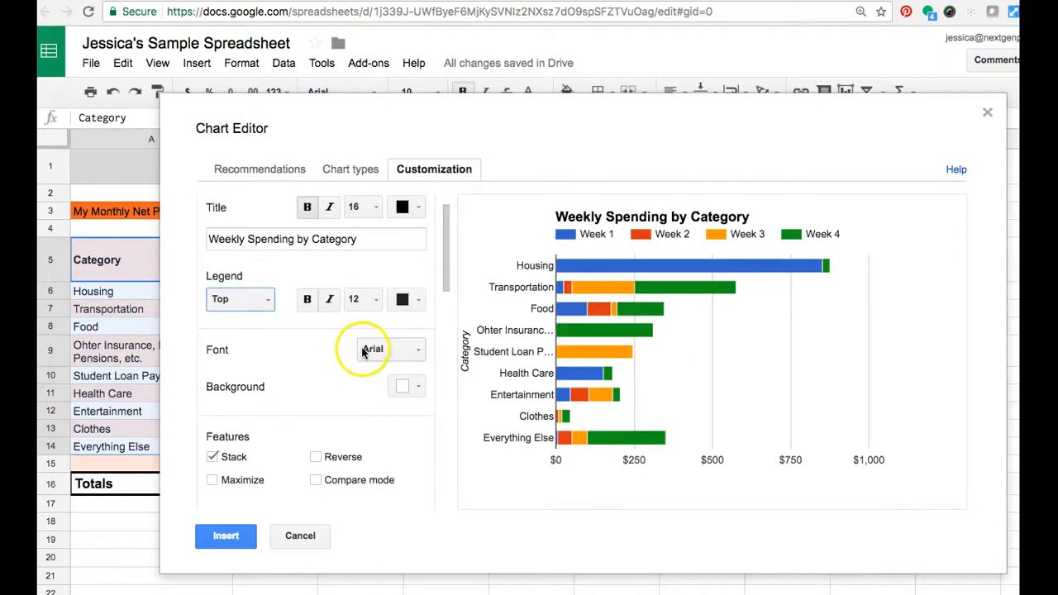
pyautogui.moveTo(405, 389)
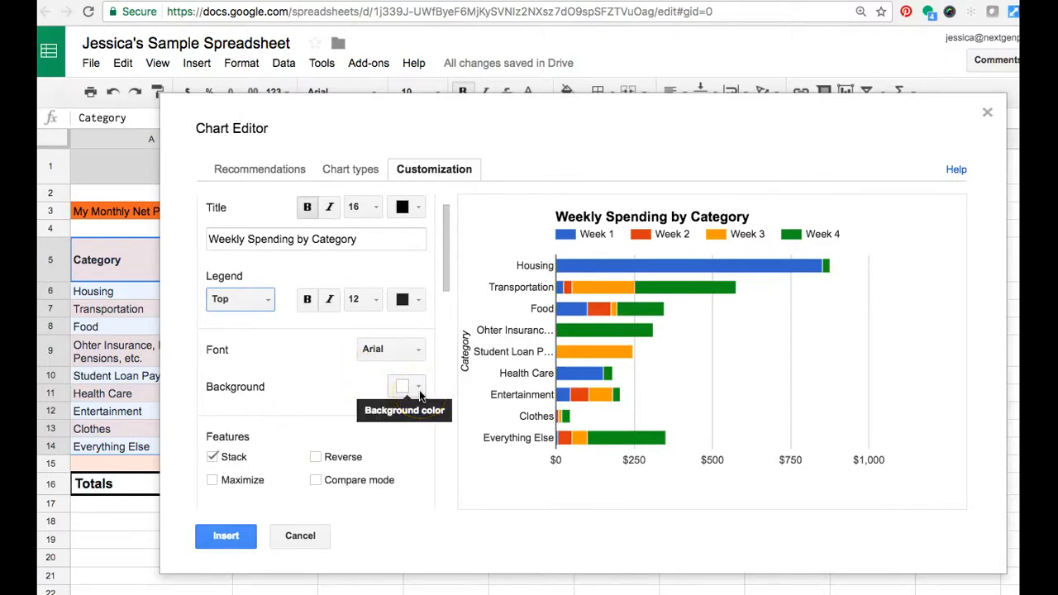
pyautogui.click(407, 387)
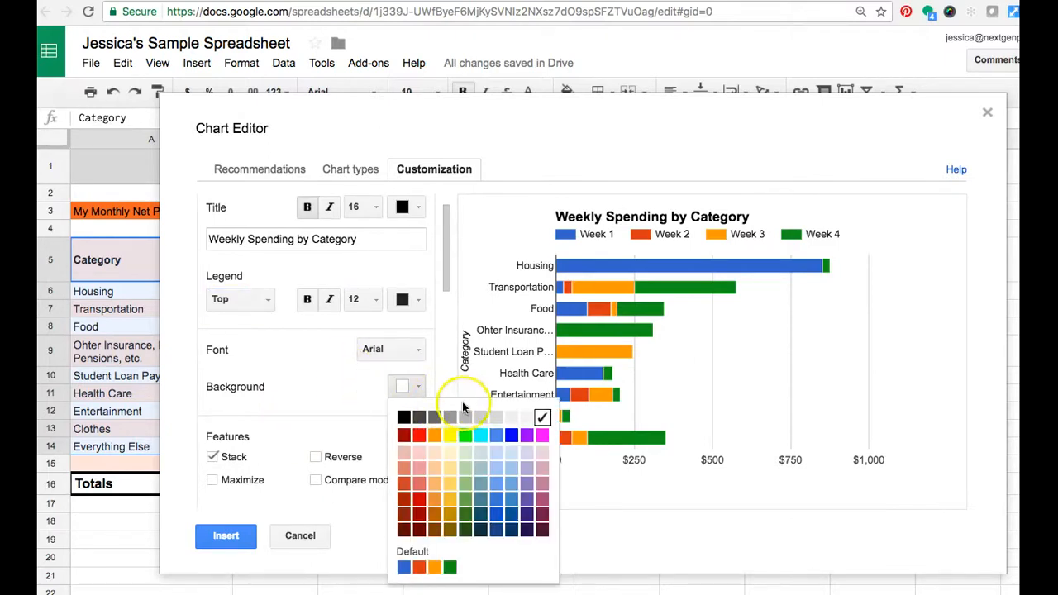
pyautogui.moveTo(543, 456)
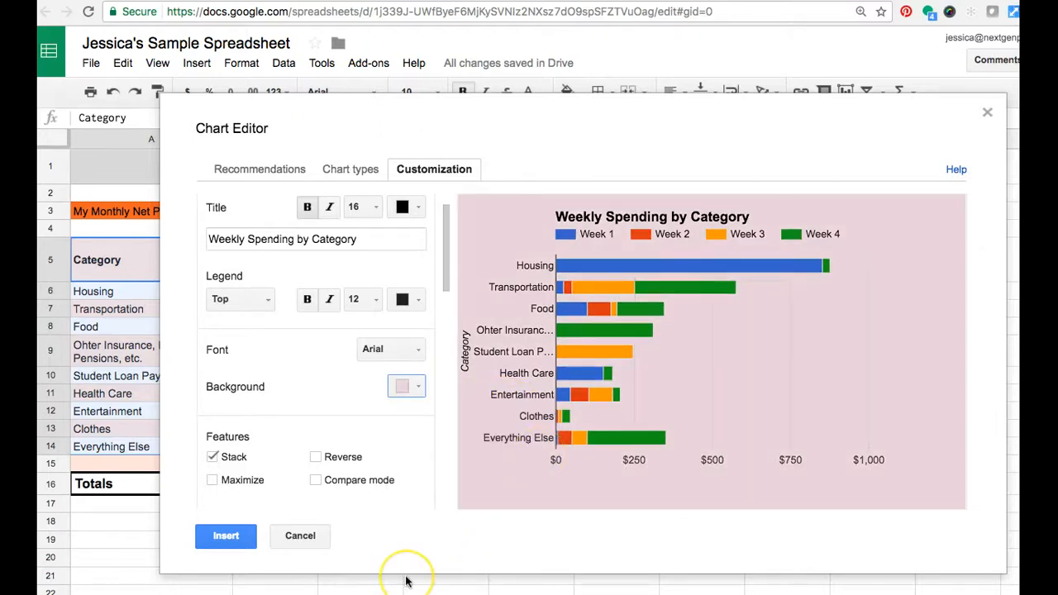
pyautogui.moveTo(314, 417)
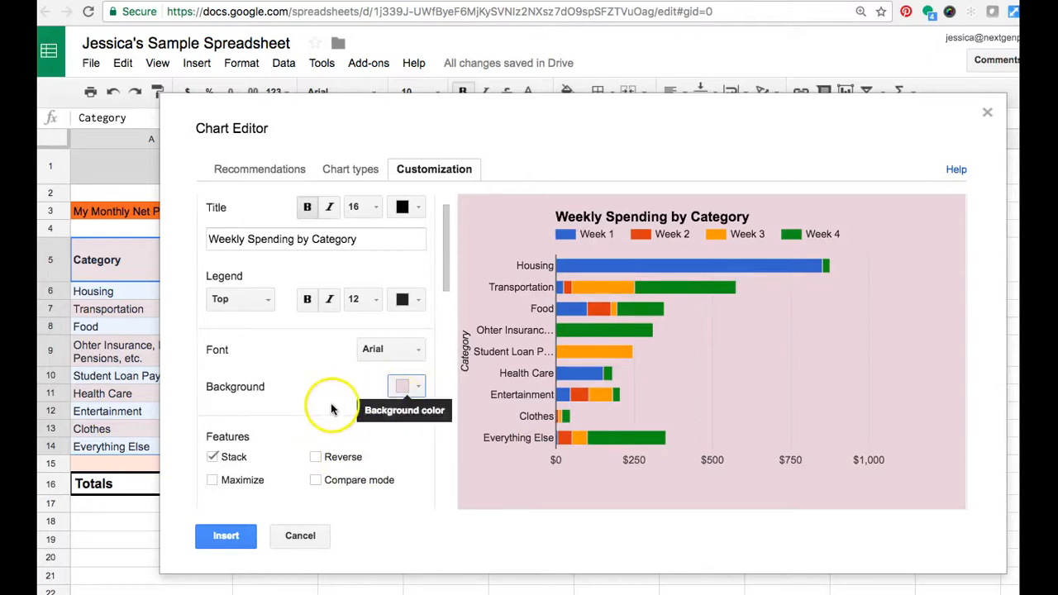
pyautogui.scroll(-3)
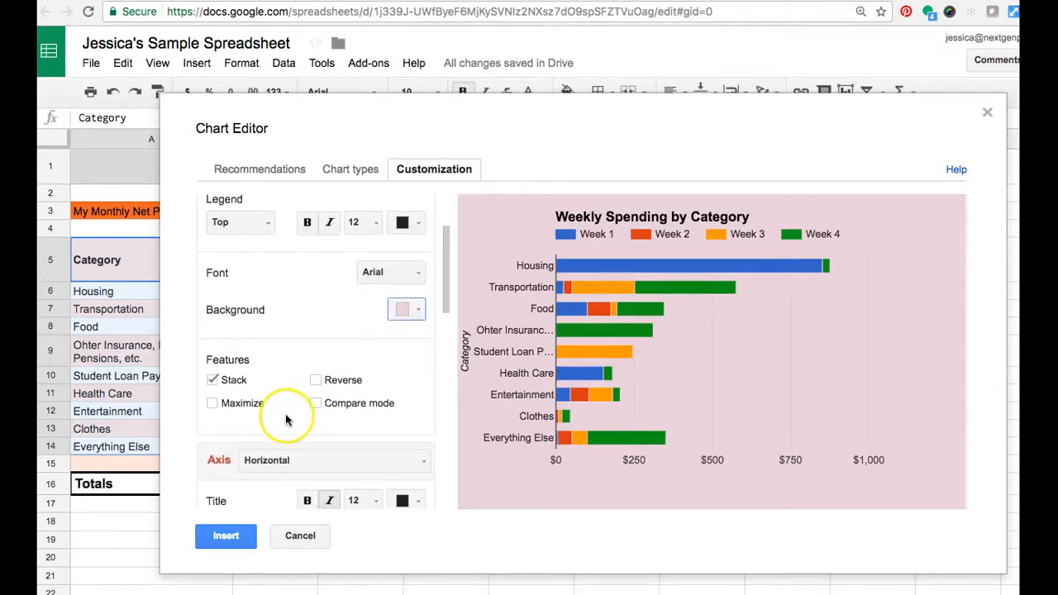
pyautogui.scroll(-3)
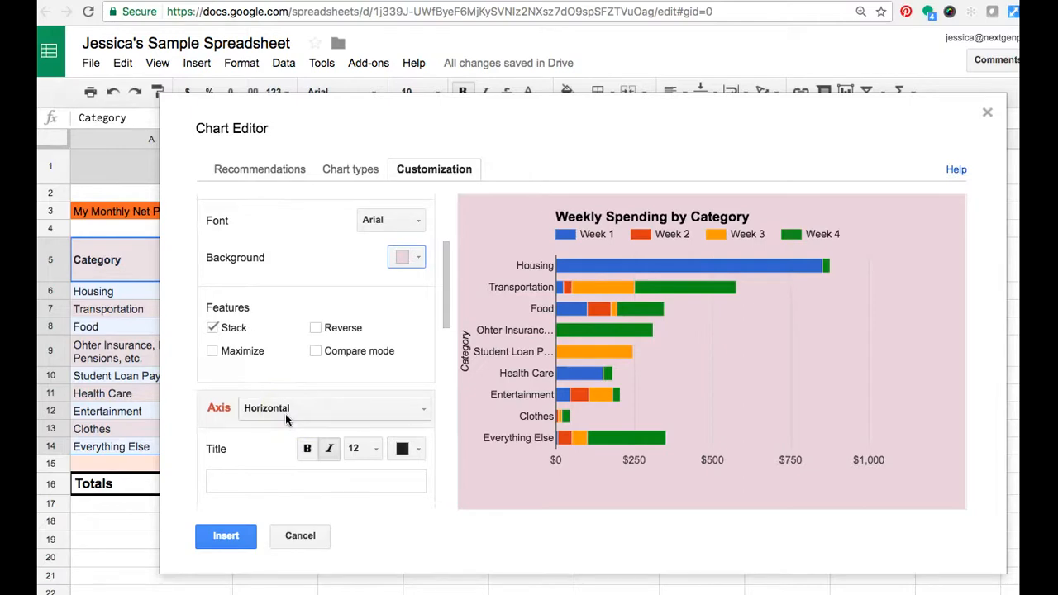
pyautogui.click(299, 535)
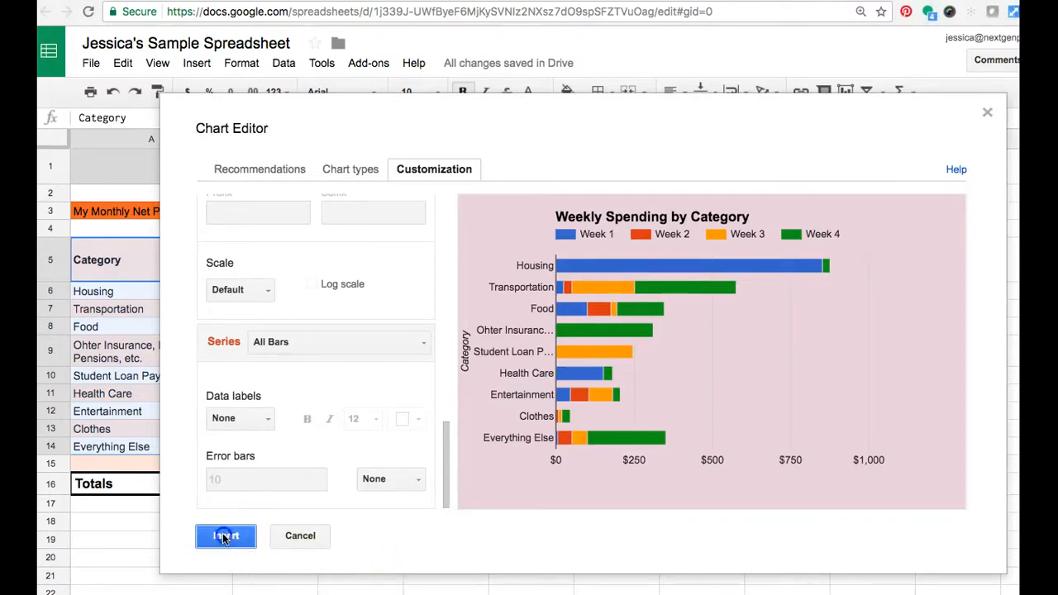
# Step: Insert the finished chart and move it beneath the Totals row
pyautogui.click(225, 536)
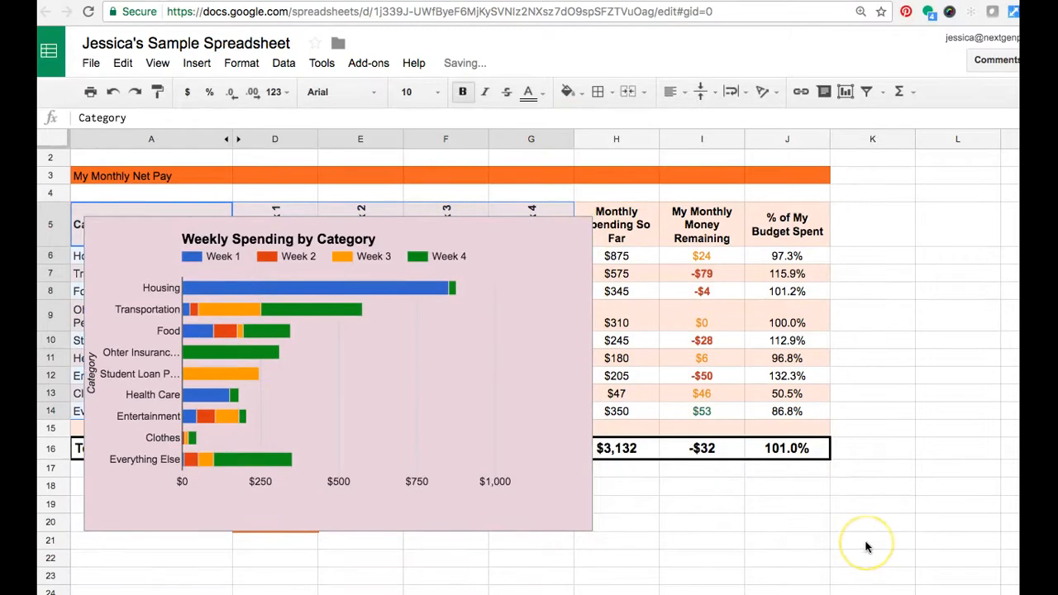
pyautogui.scroll(-3)
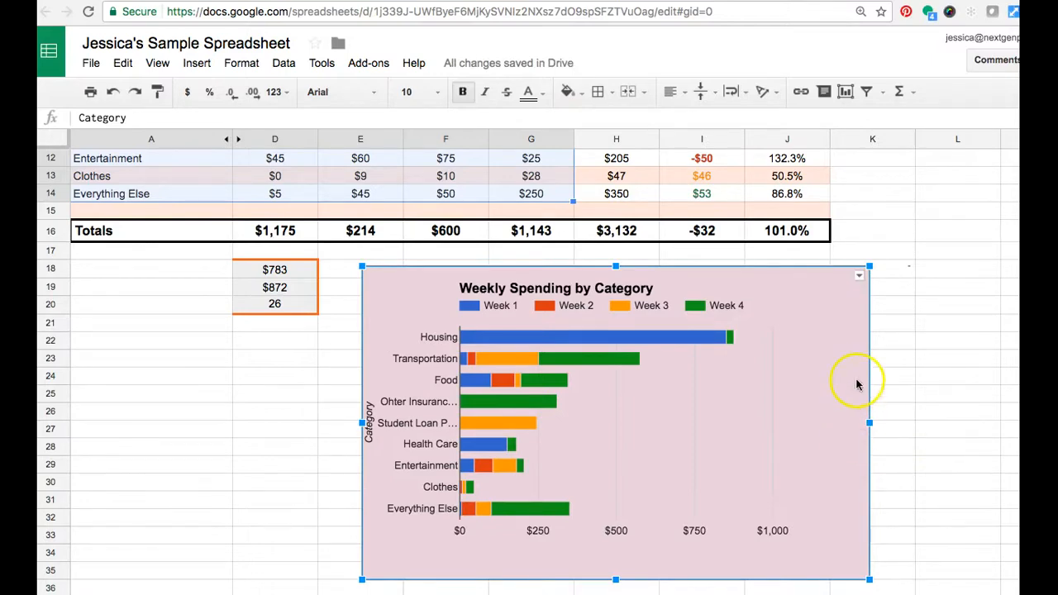
pyautogui.moveTo(860, 279)
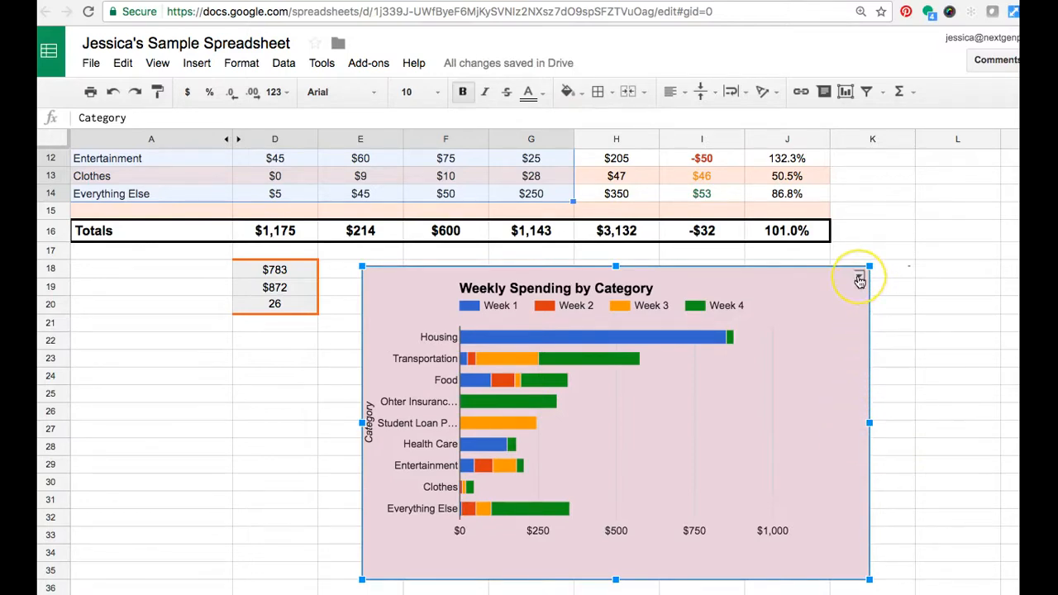
pyautogui.click(860, 278)
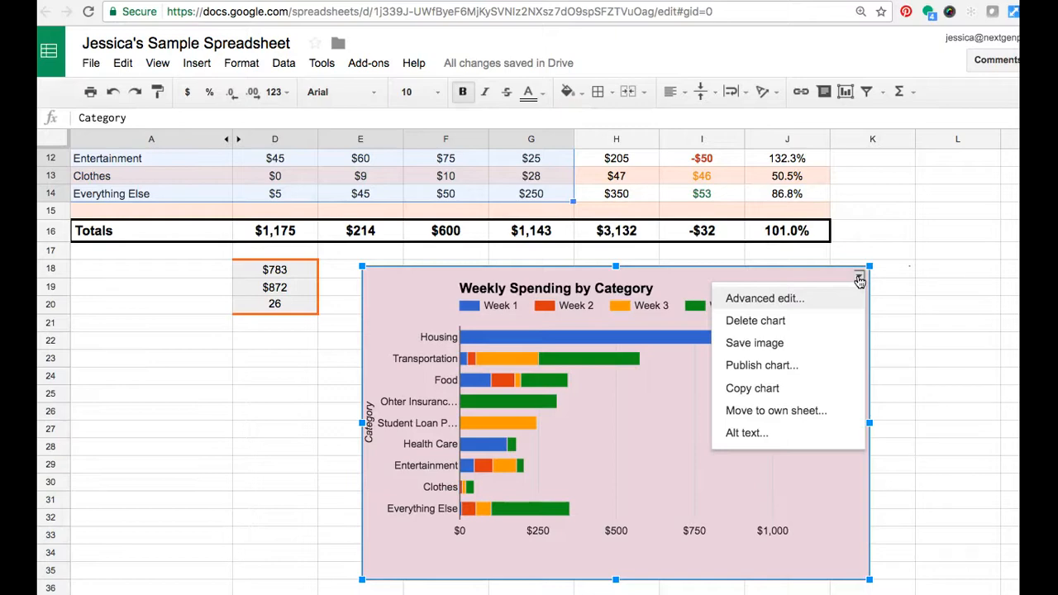
pyautogui.moveTo(824, 298)
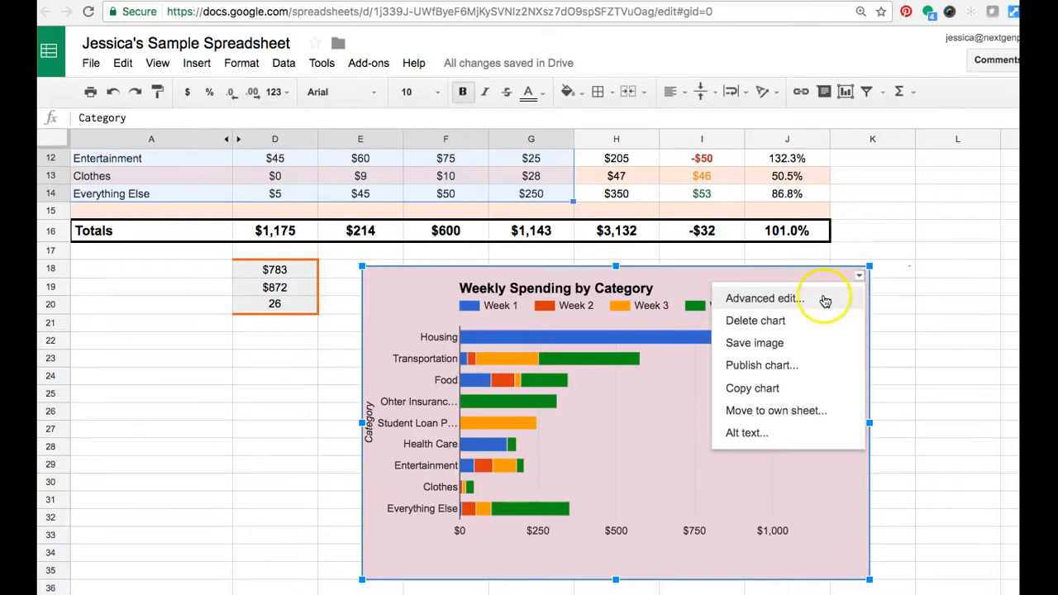
pyautogui.click(761, 297)
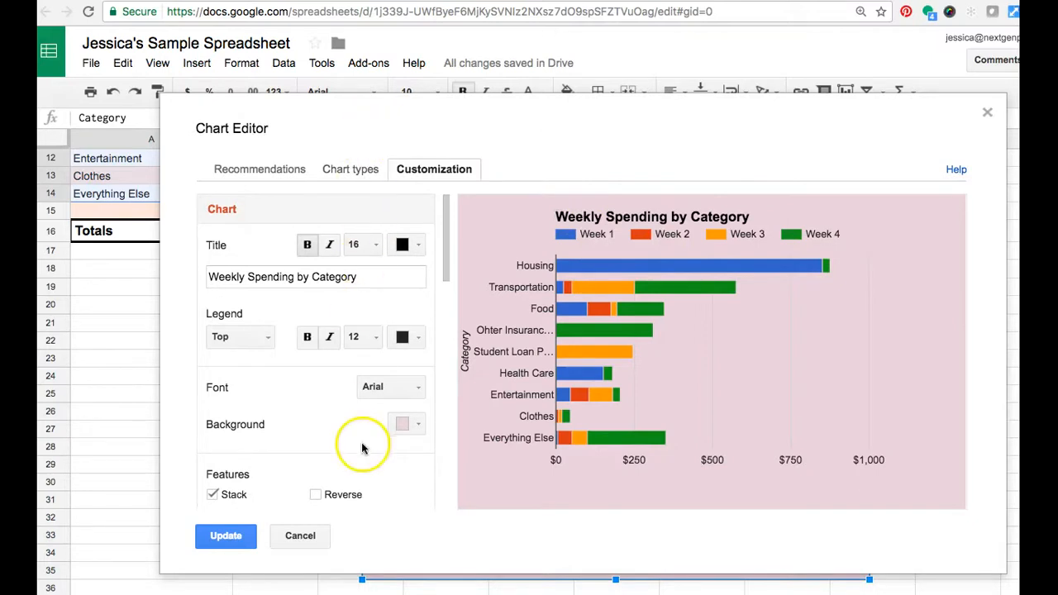
pyautogui.click(301, 536)
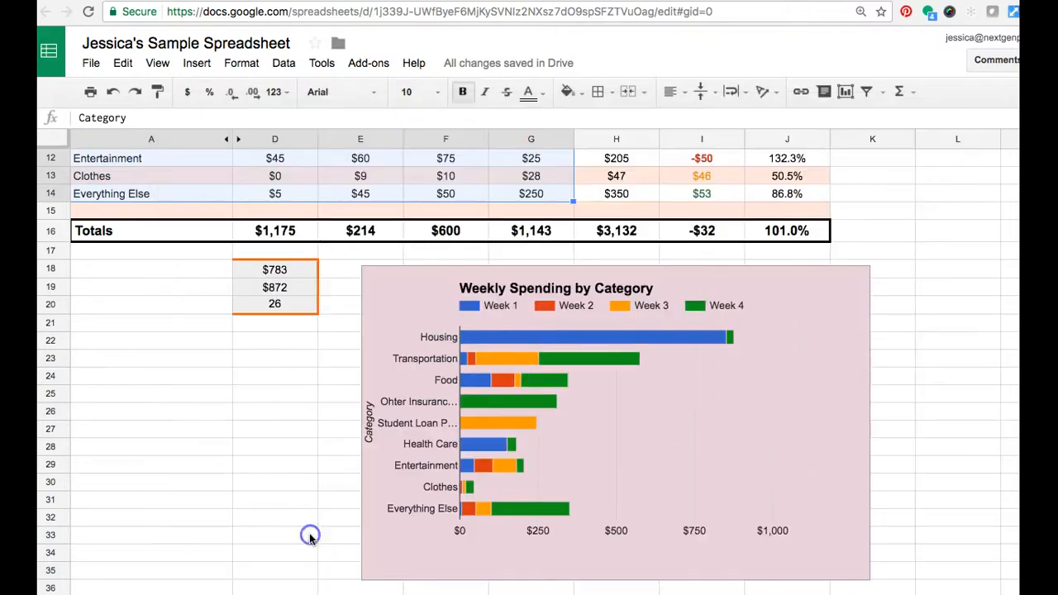
pyautogui.click(616, 413)
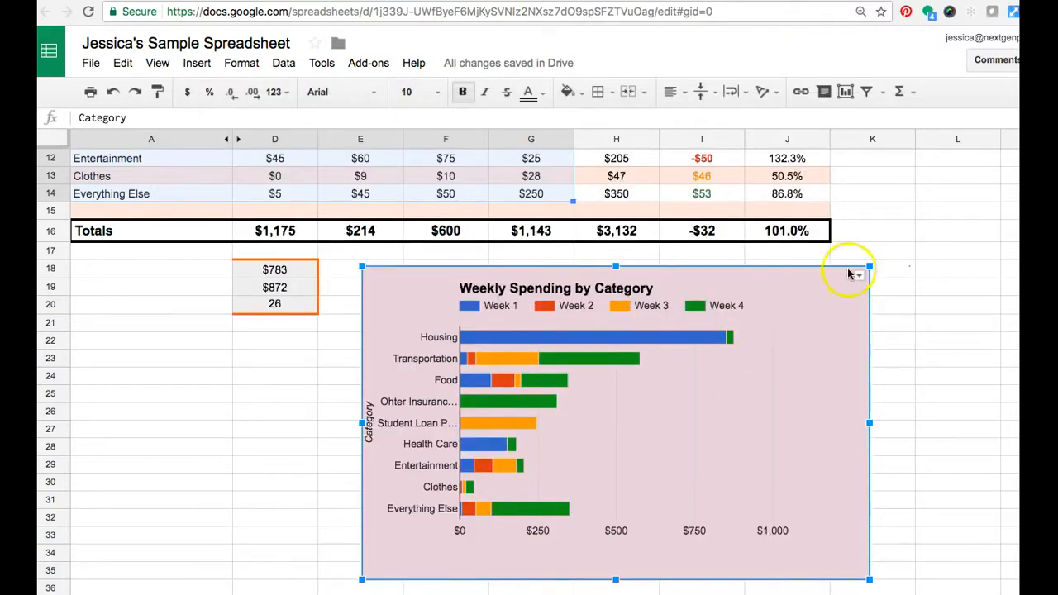
pyautogui.click(859, 274)
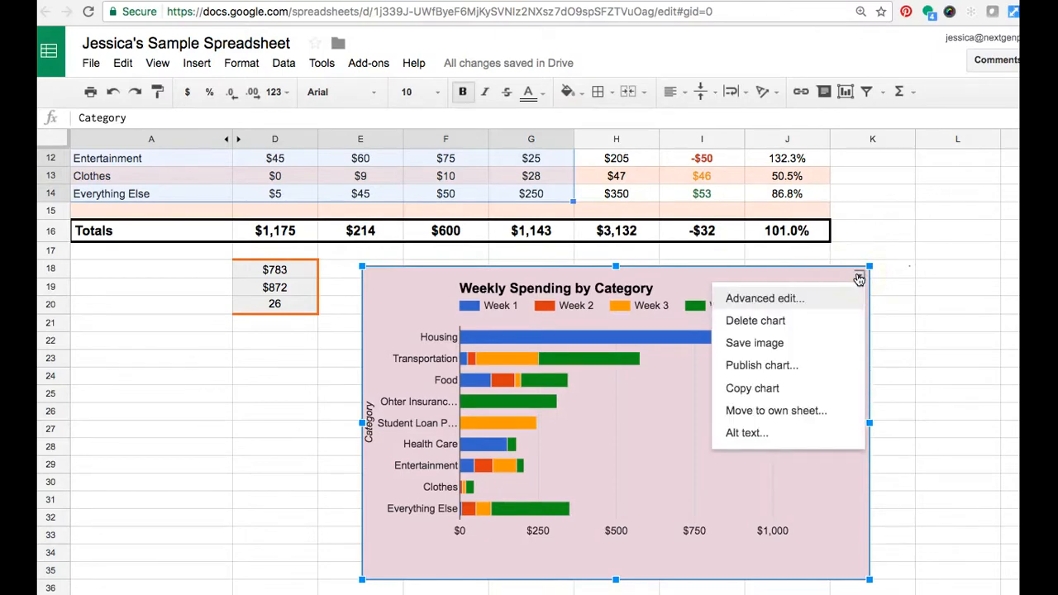
pyautogui.moveTo(817, 346)
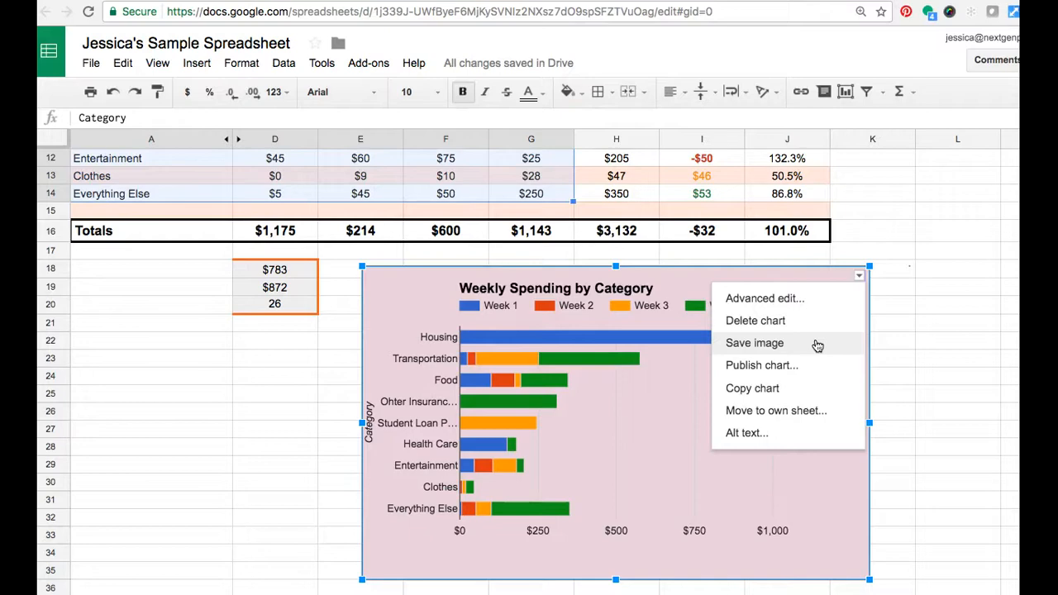
pyautogui.moveTo(708, 393)
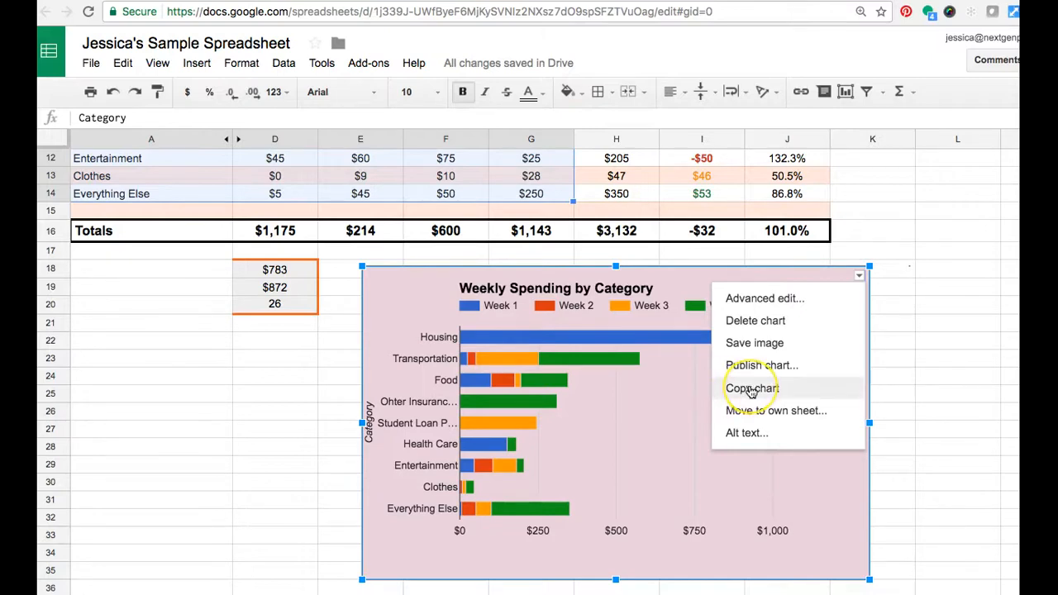
pyautogui.moveTo(754, 343)
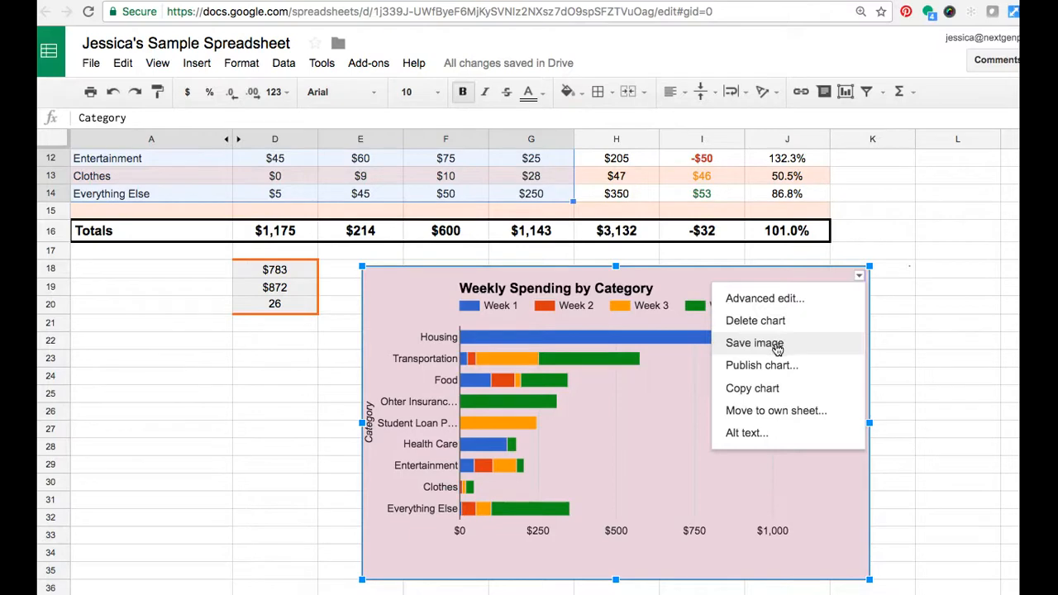
pyautogui.click(754, 342)
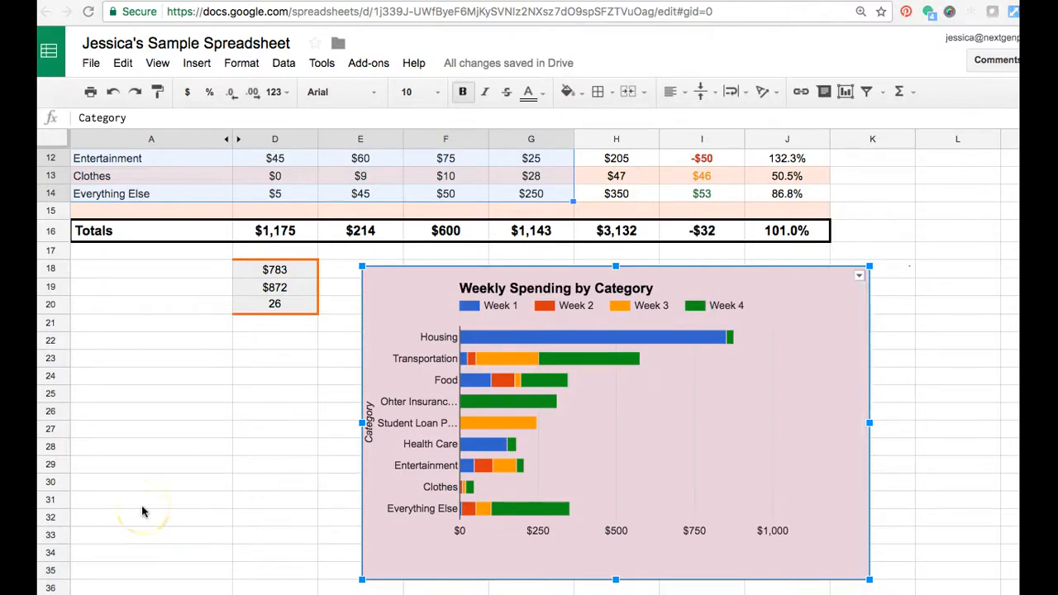